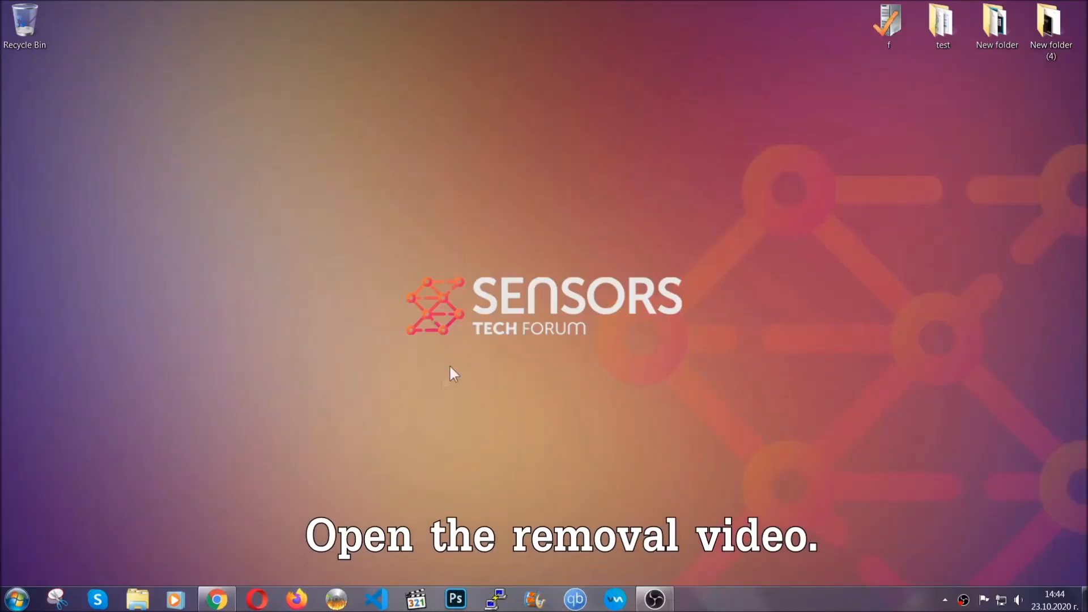
Open the ransomware removal video and follow its sensorstechforum.com description link
click(217, 598)
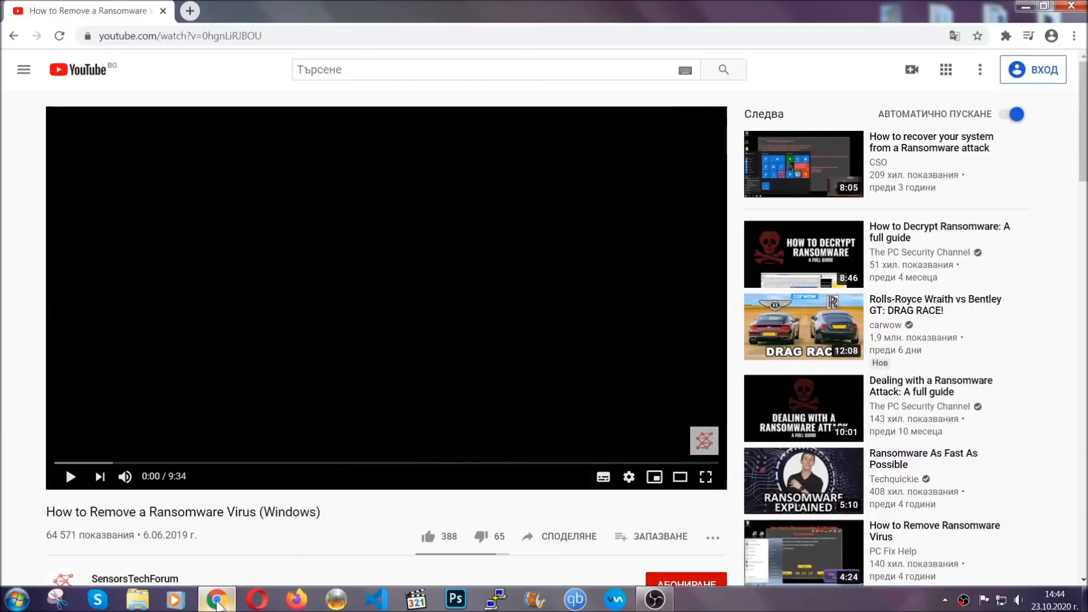
scroll(down, 3)
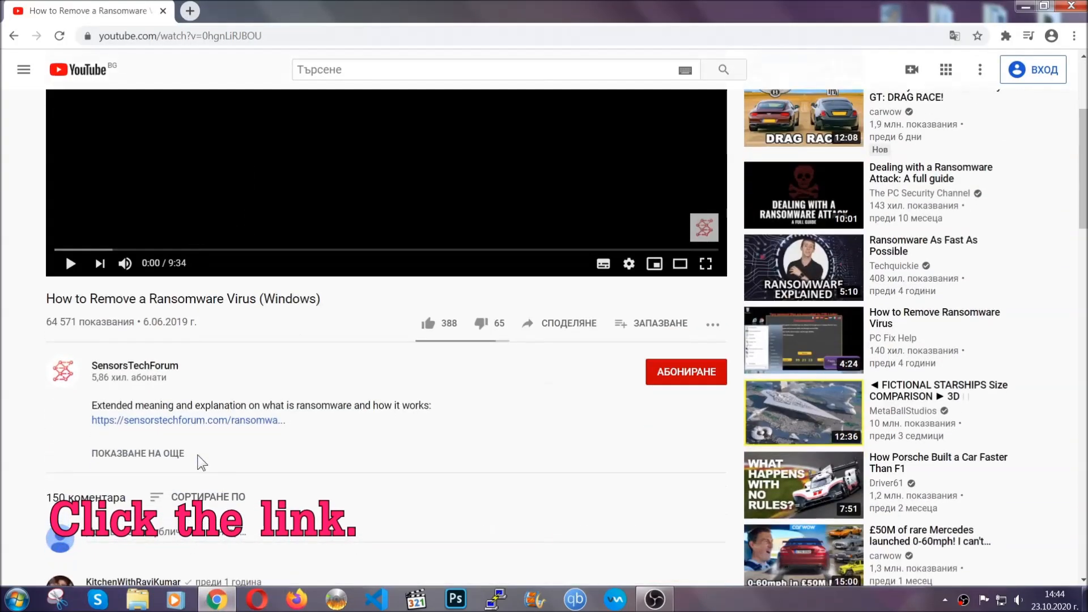
click(188, 420)
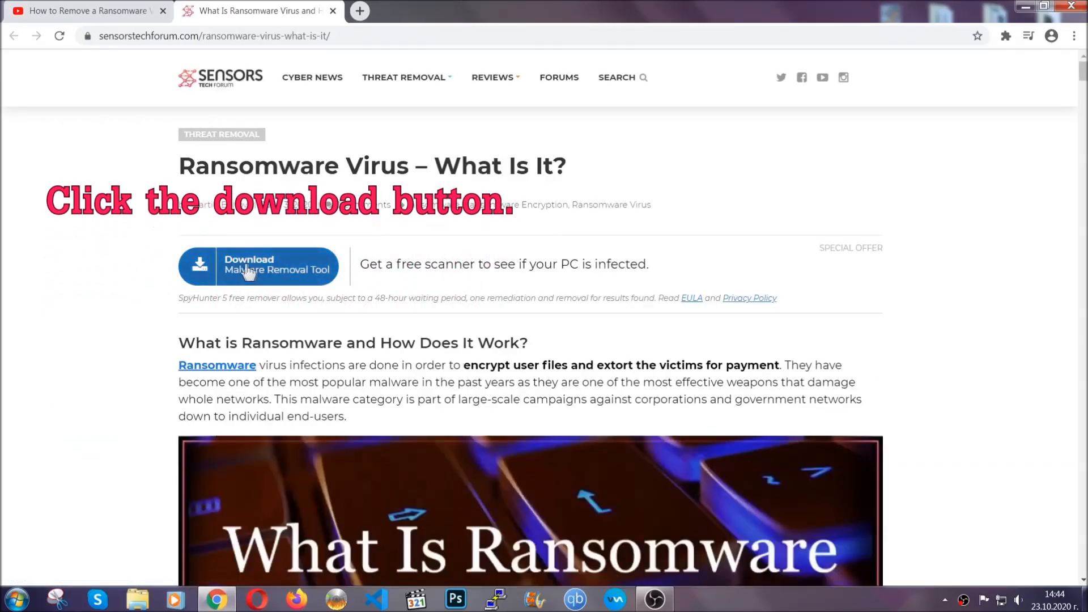
Get the SpyHunter installer with the article's 'Download Malware Removal Tool' button
click(259, 266)
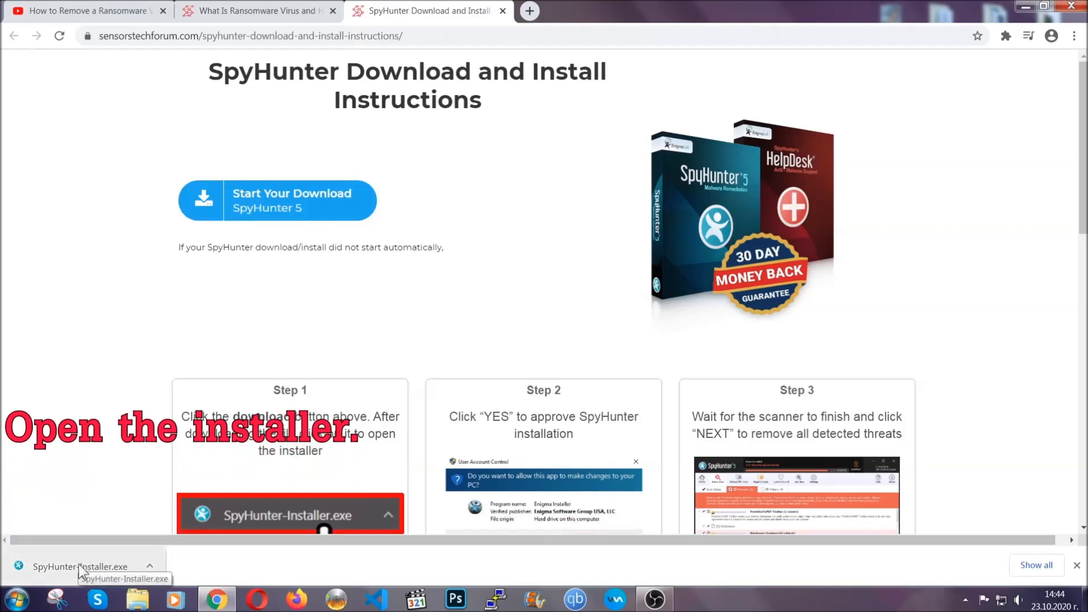
Run SpyHunter-Installer.exe, choose English, accept the EULA and finish installation
click(80, 566)
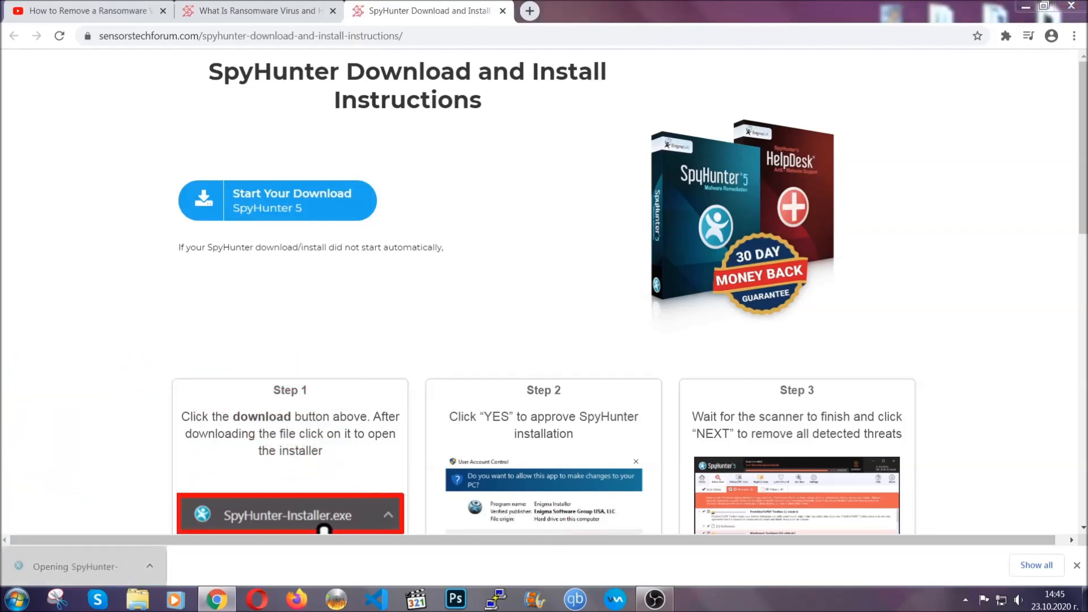
click(278, 514)
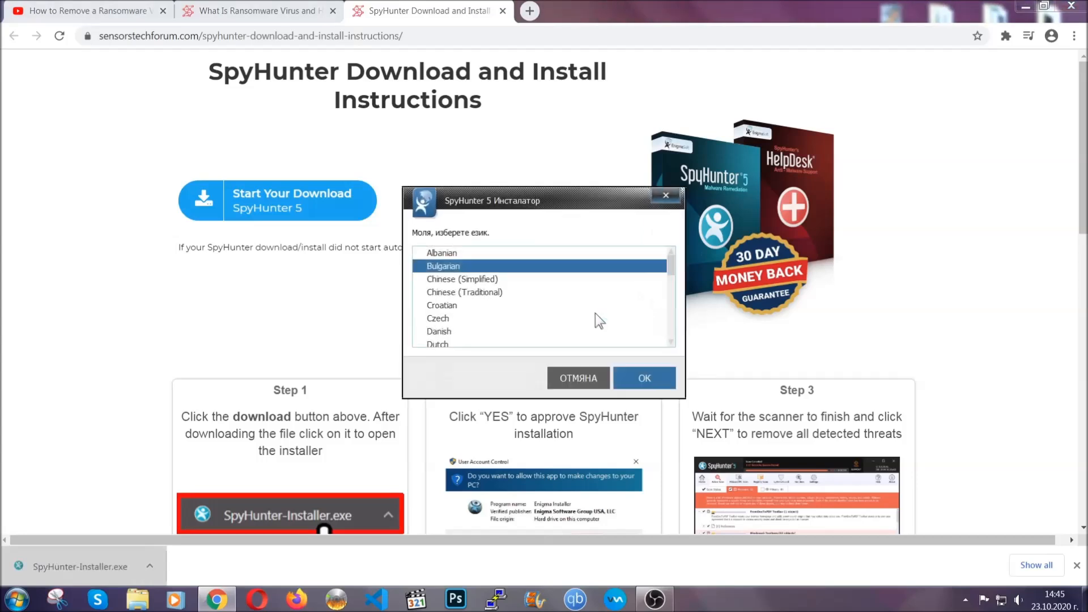
scroll(down, 3)
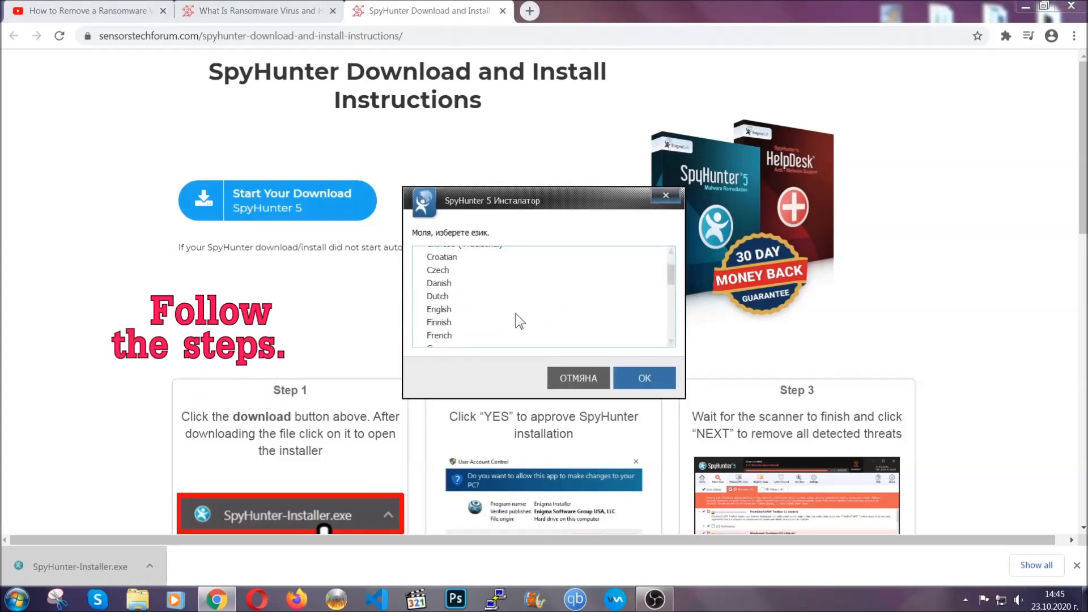
click(439, 309)
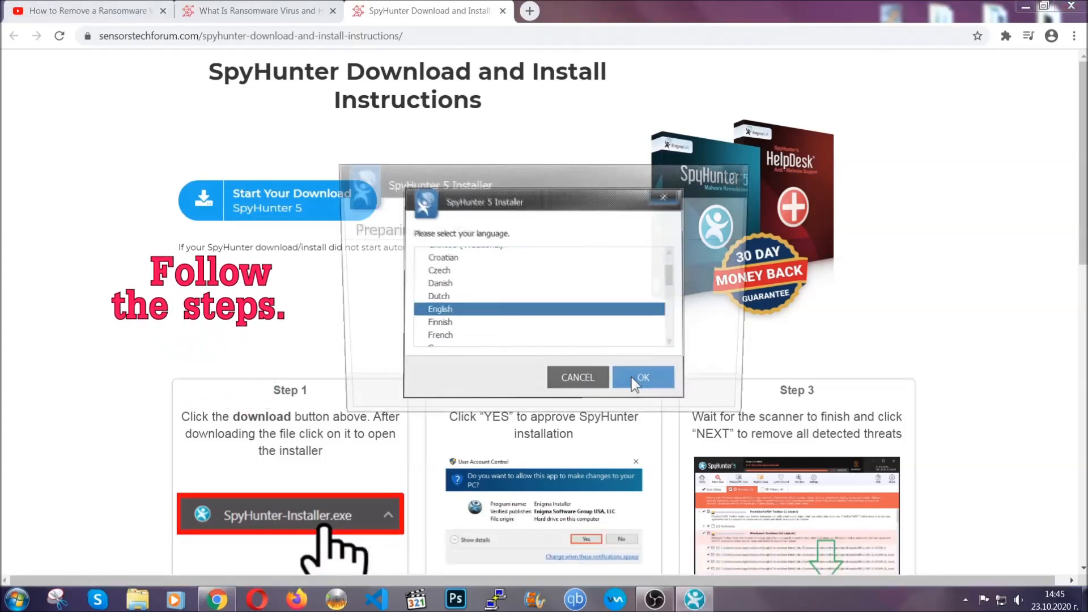
click(641, 377)
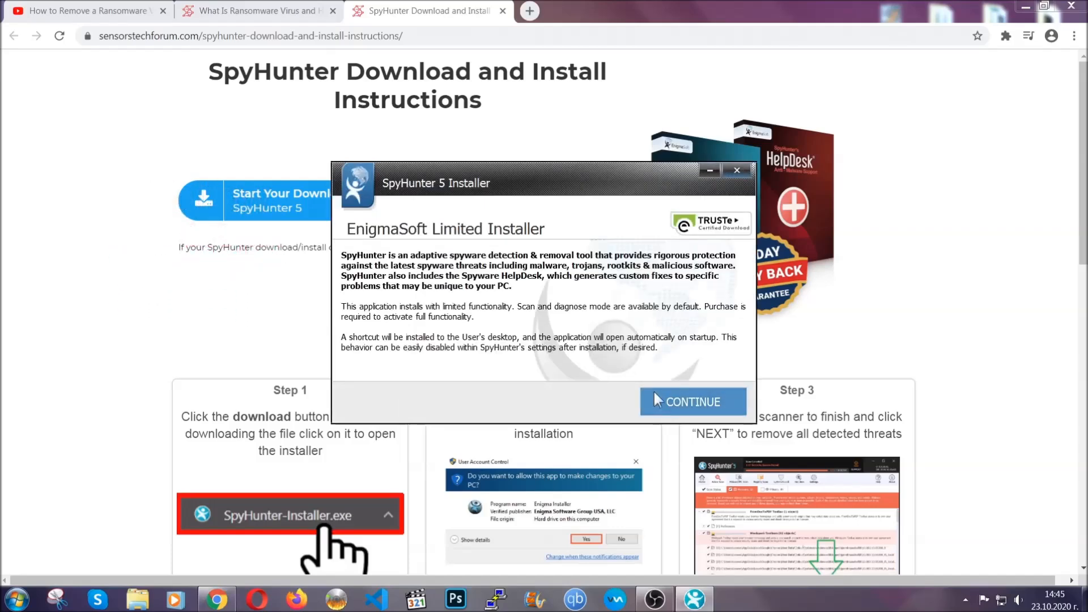
click(691, 402)
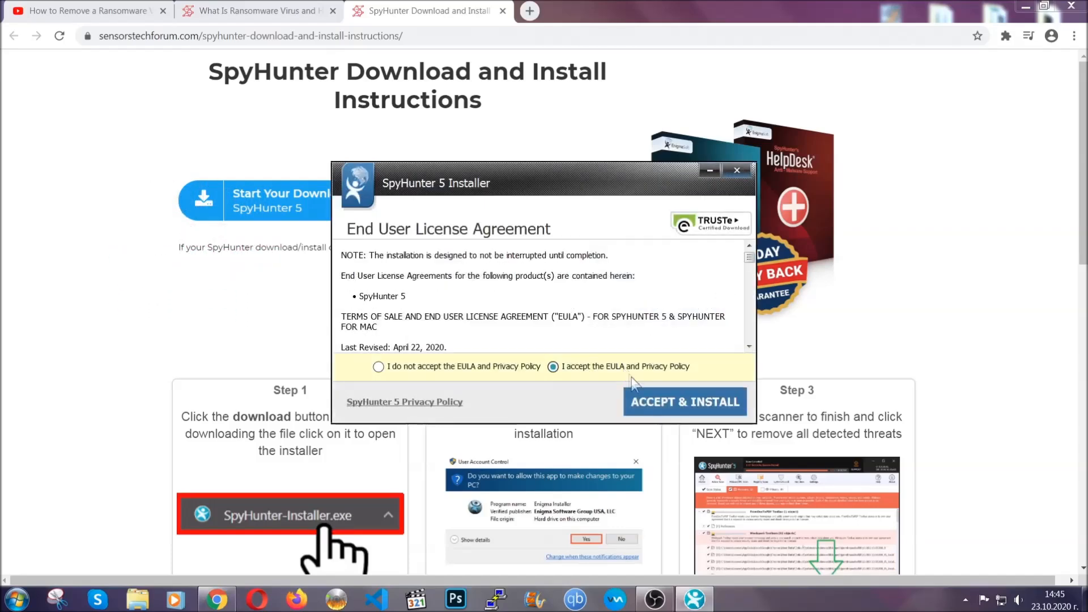
click(684, 401)
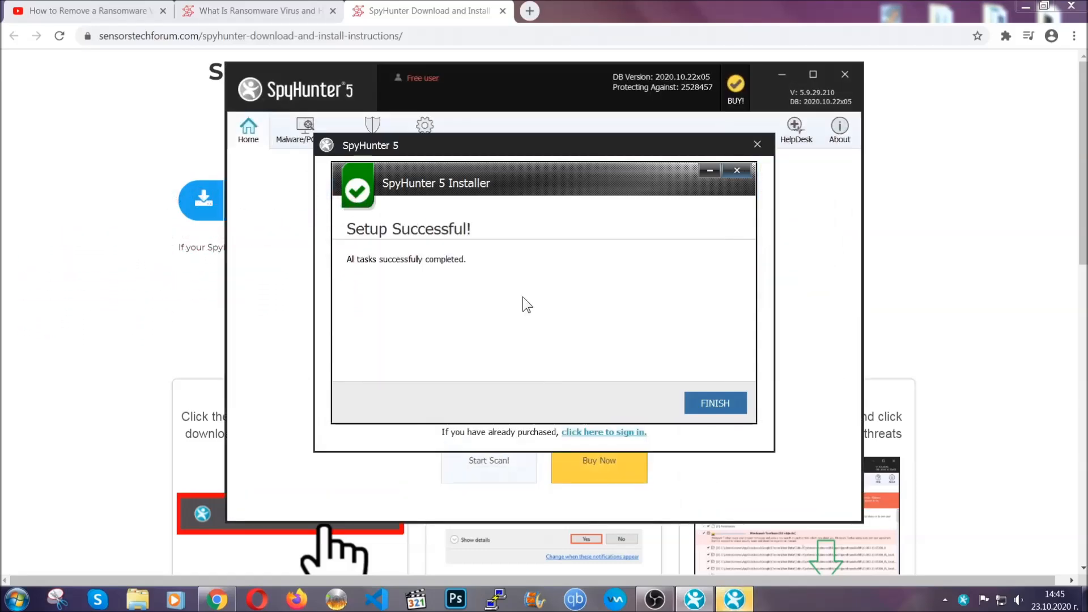
click(714, 403)
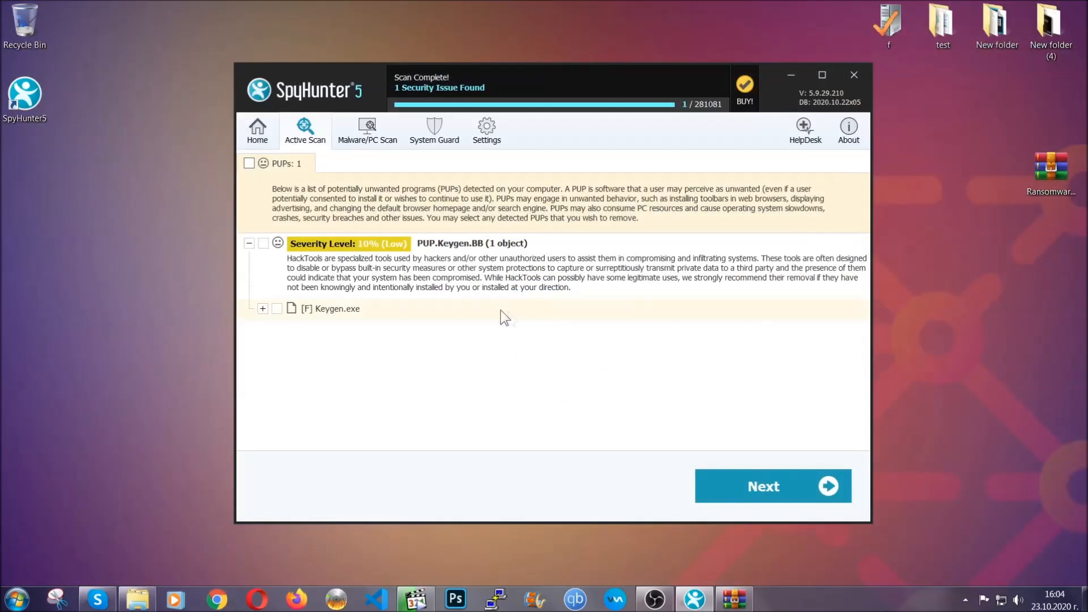
Proceed with removing the detected PUP.Keygen.BB threat
click(249, 163)
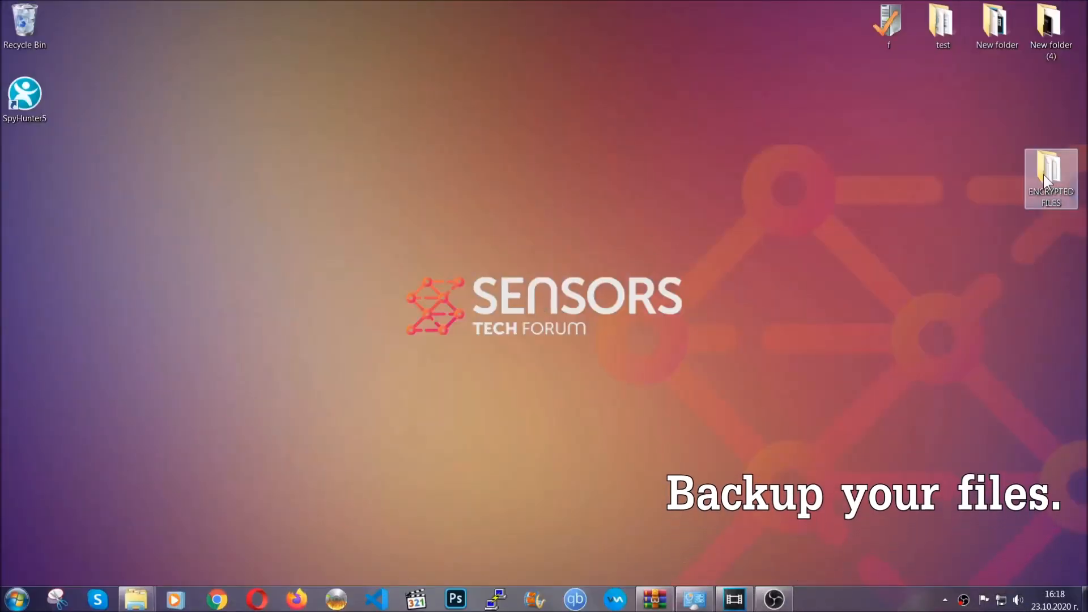
Copy the six .efji files from ENCRYPTED FILES to FLASH DRIVE (H:), then close Explorer
double_click(1050, 177)
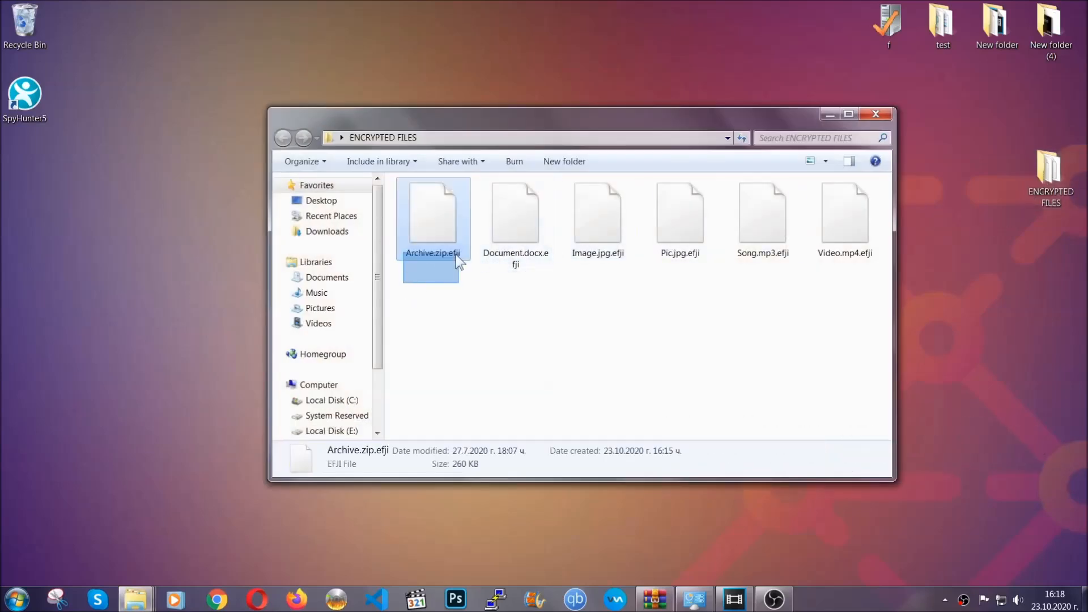
right_click(844, 216)
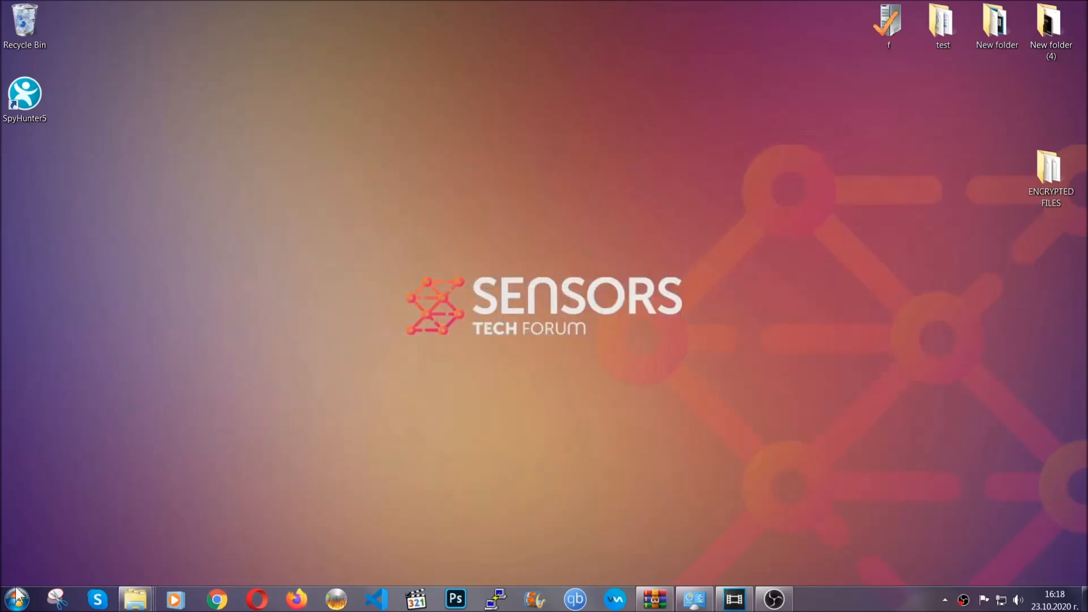
mouse_move(212, 430)
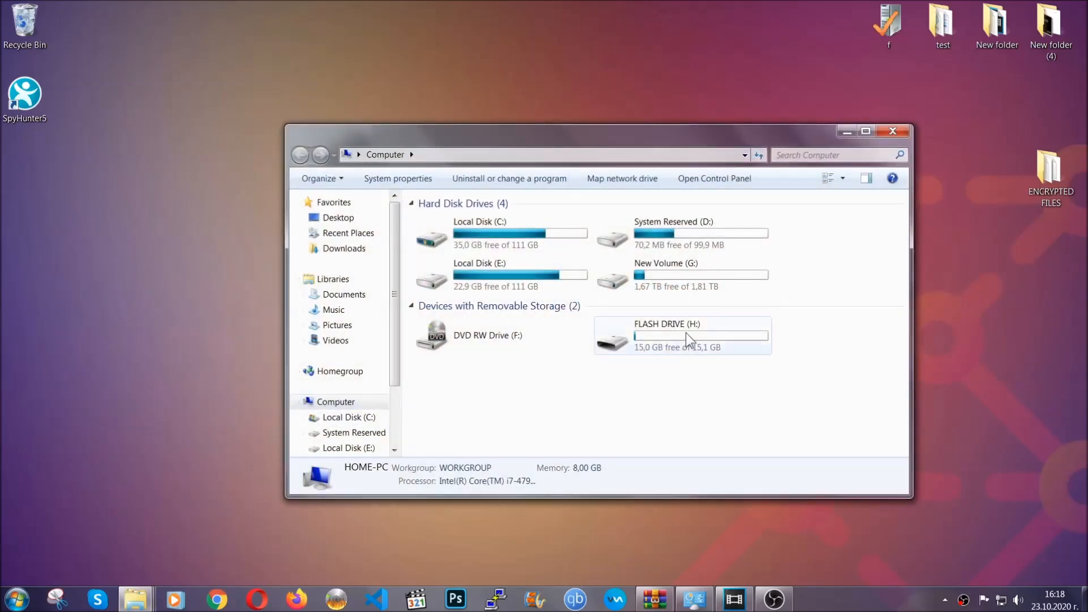
double_click(667, 335)
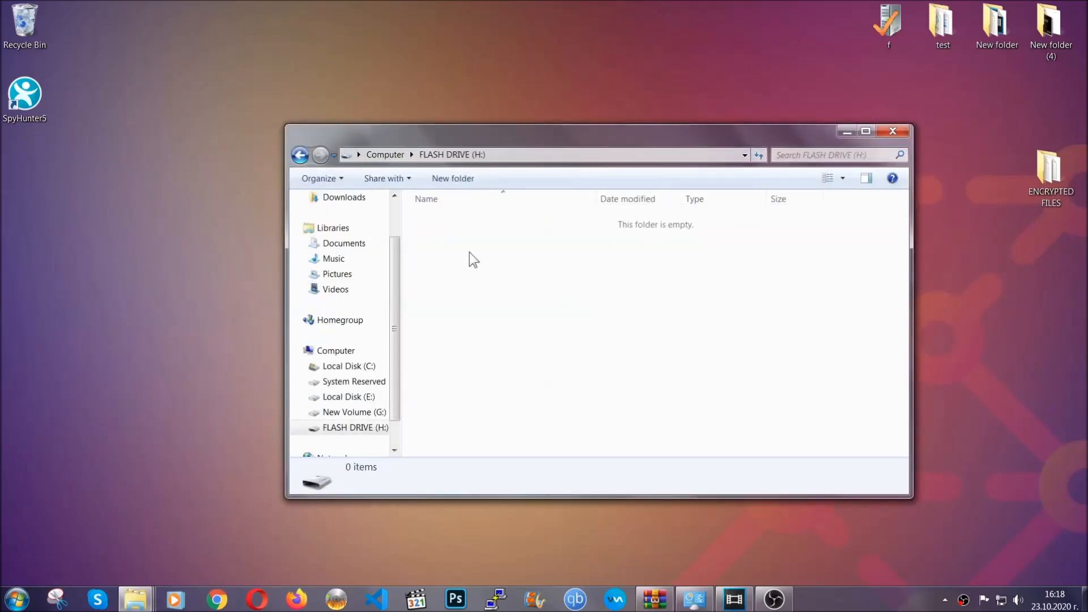
right_click(473, 259)
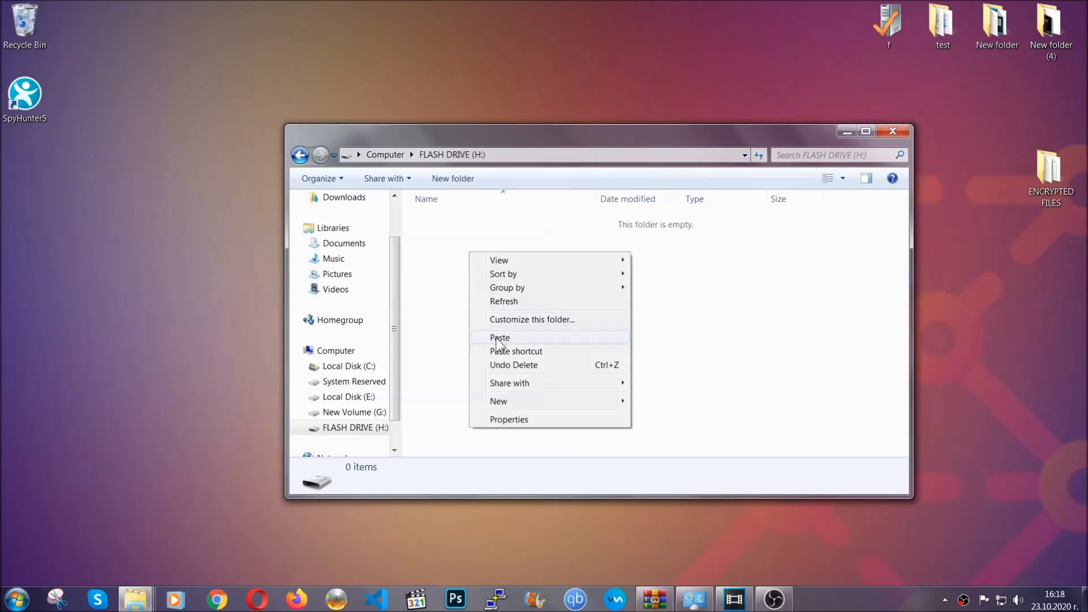
click(500, 338)
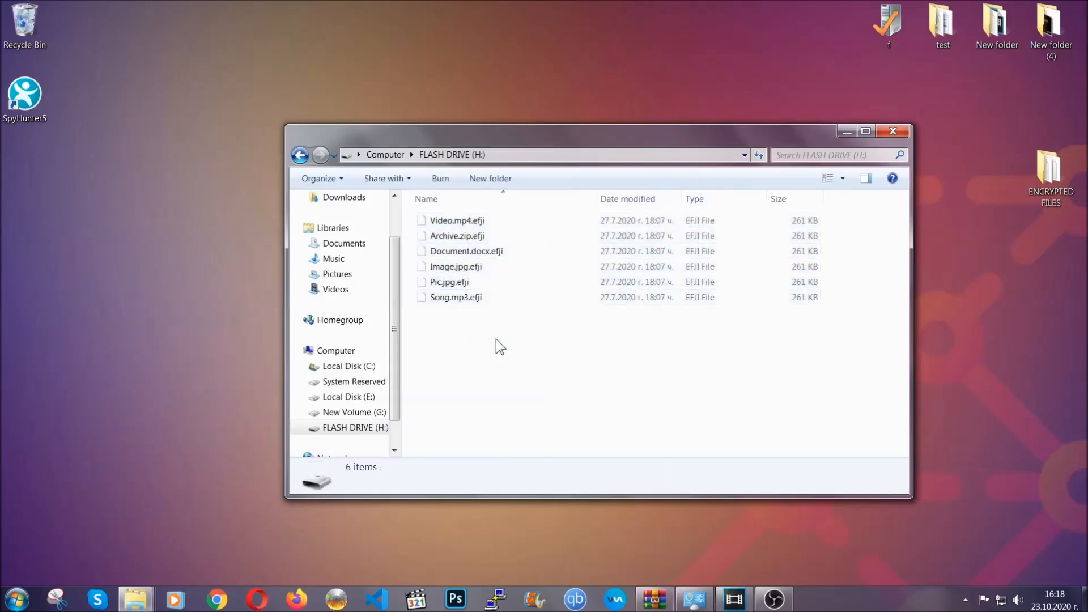
mouse_move(894, 131)
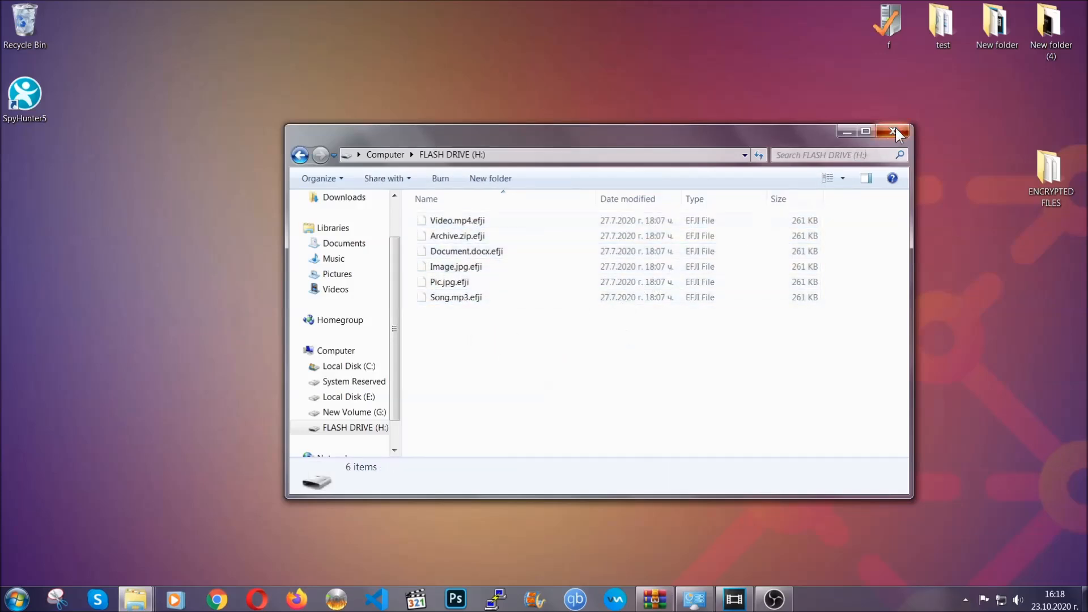
click(896, 131)
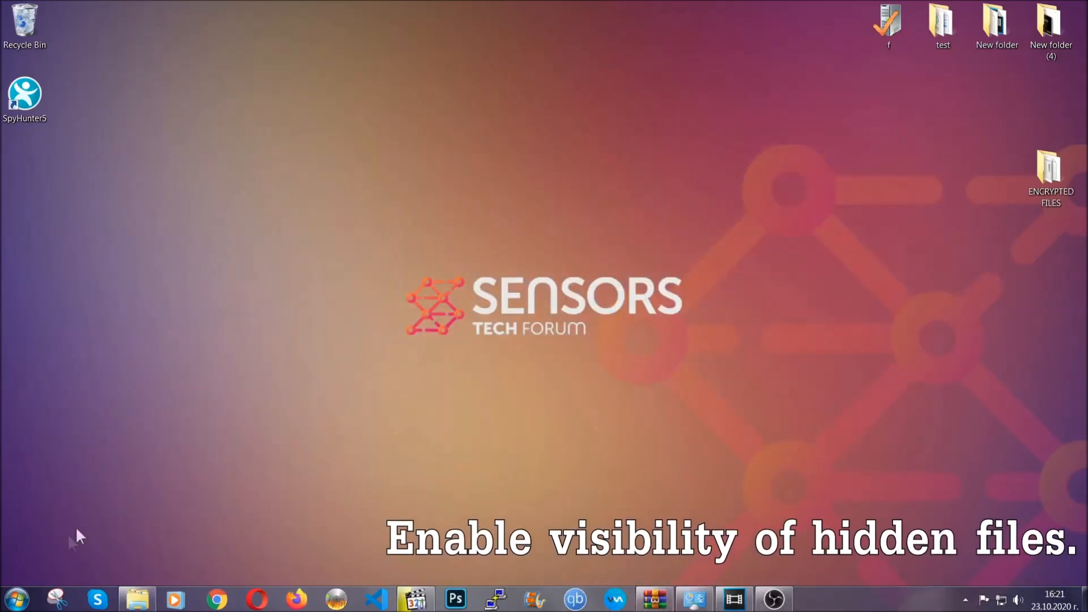
Find 'show hidden files and folders' via Start search and select 'Show hidden files, folders, and drives'
click(15, 598)
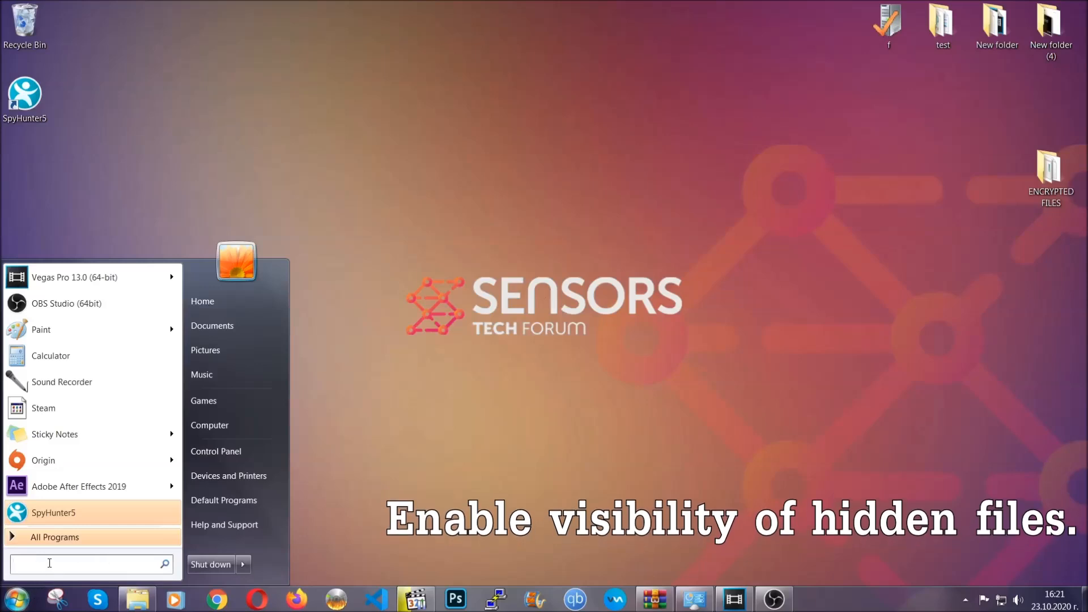
text(s)
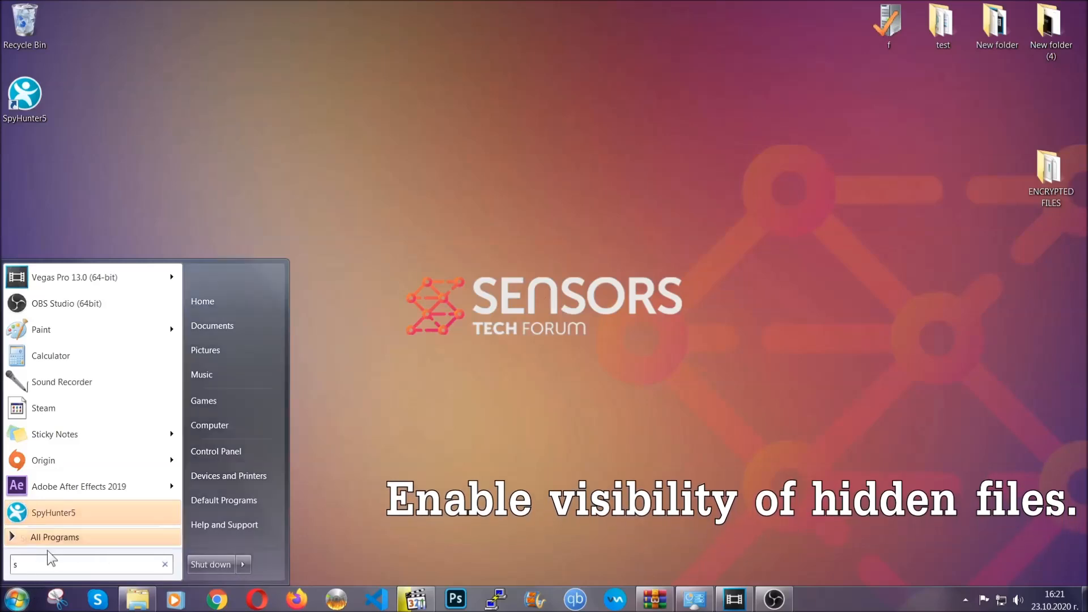
text(how)
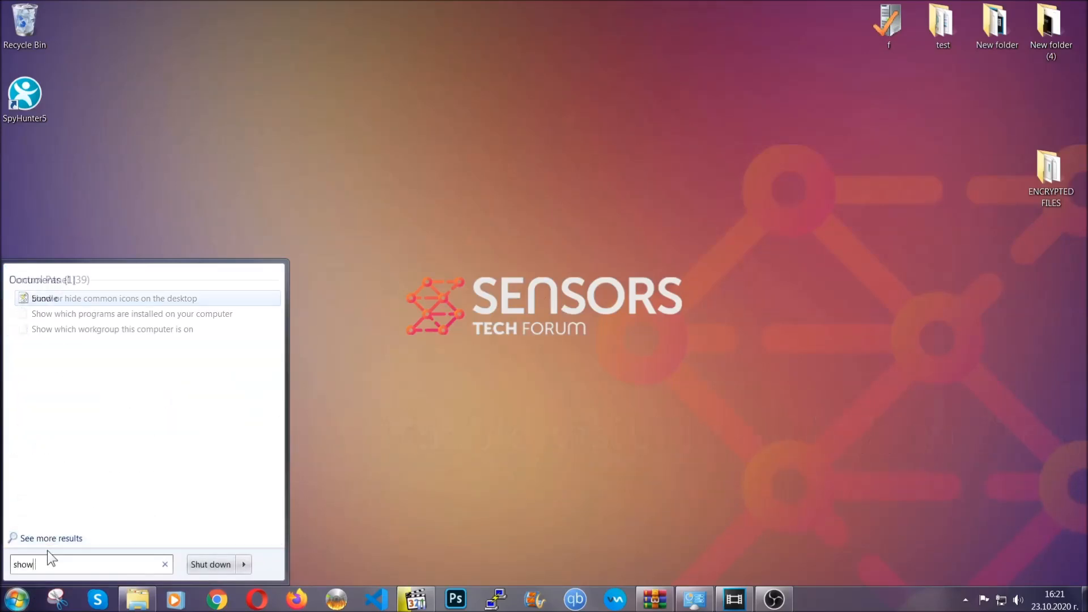
text(hidden files)
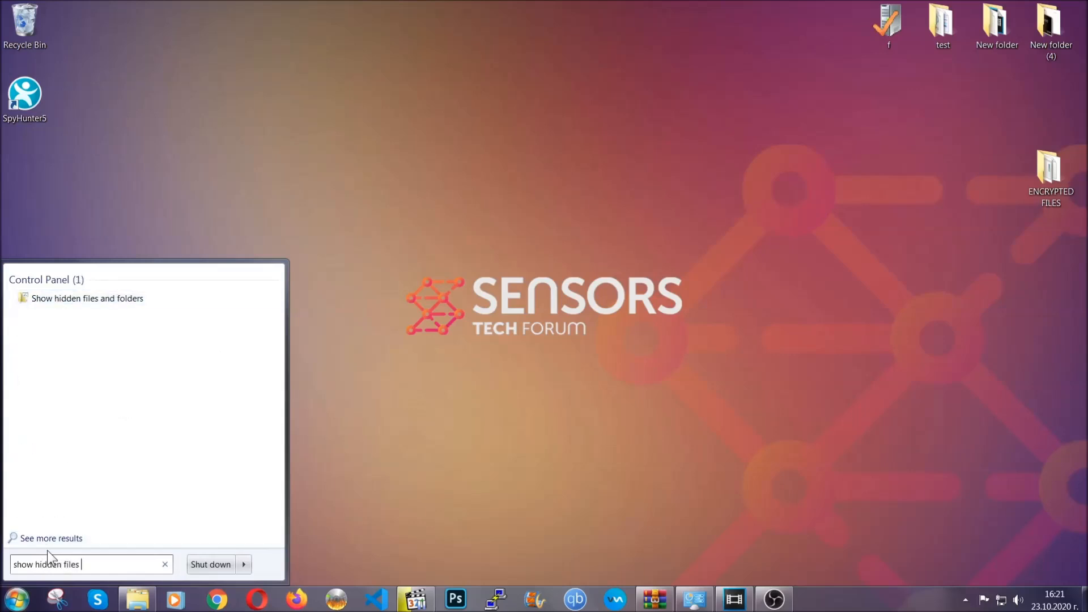
text(and folders)
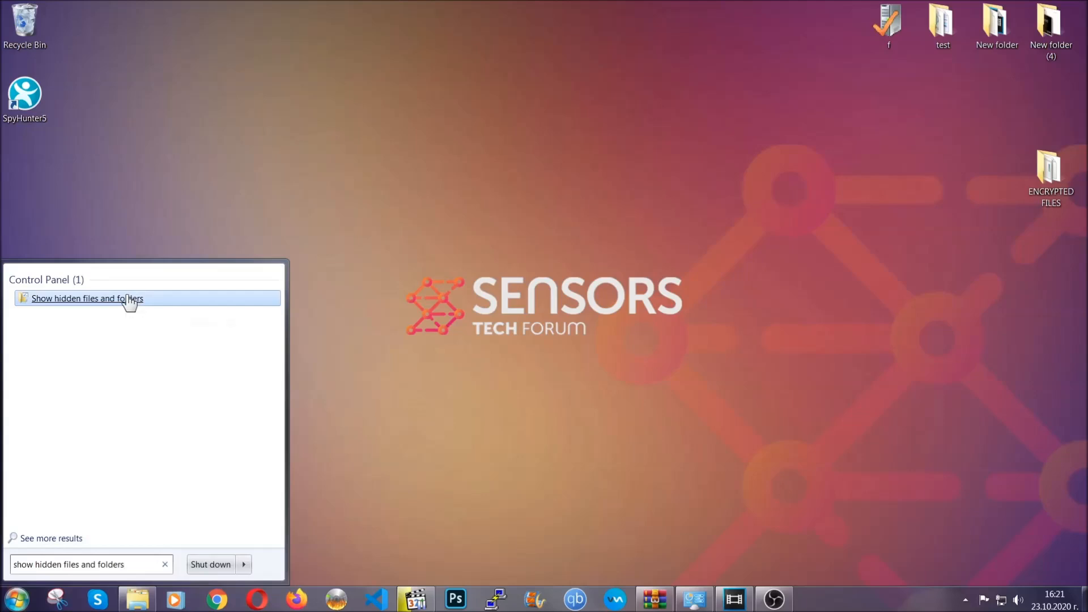
click(87, 297)
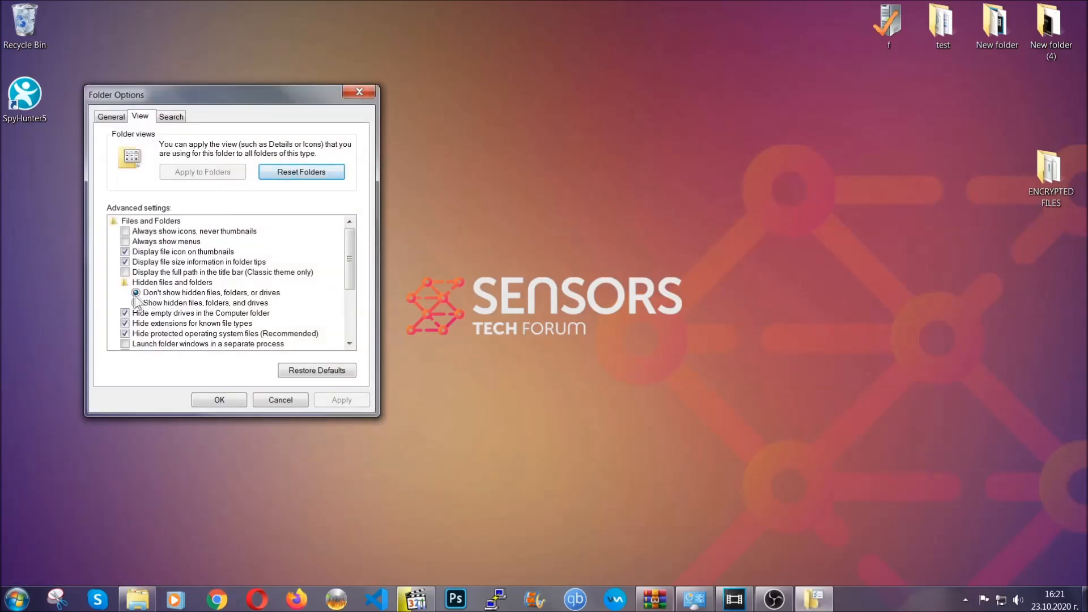
click(136, 302)
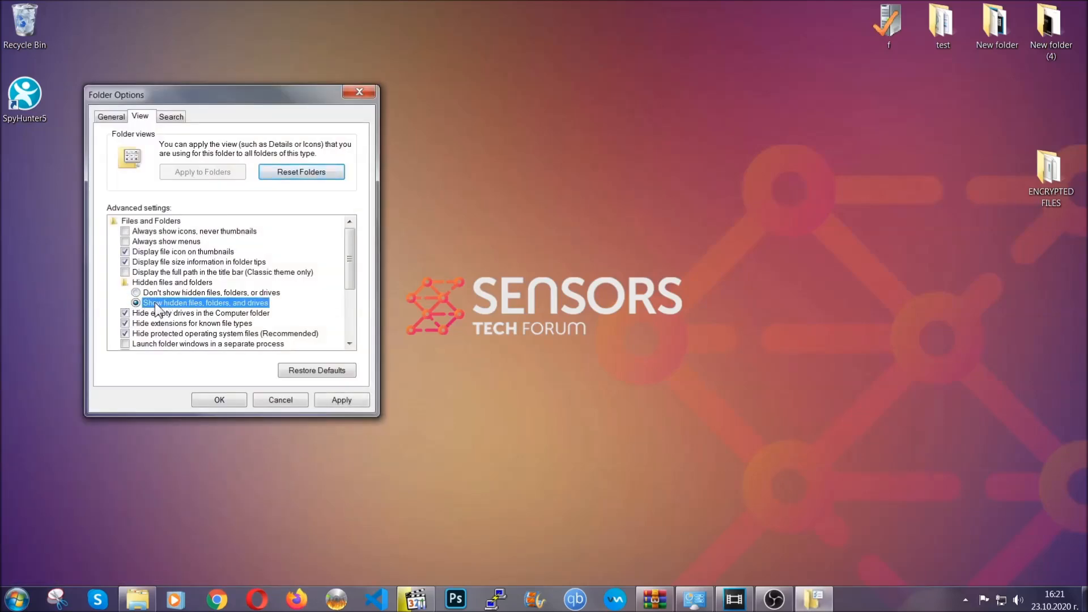
click(340, 399)
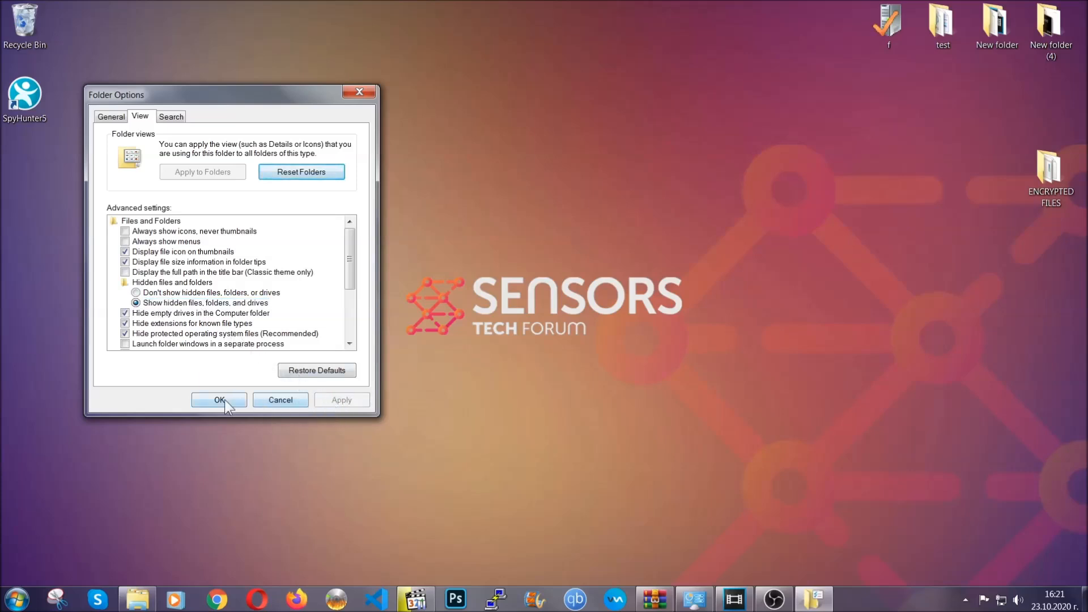
click(218, 400)
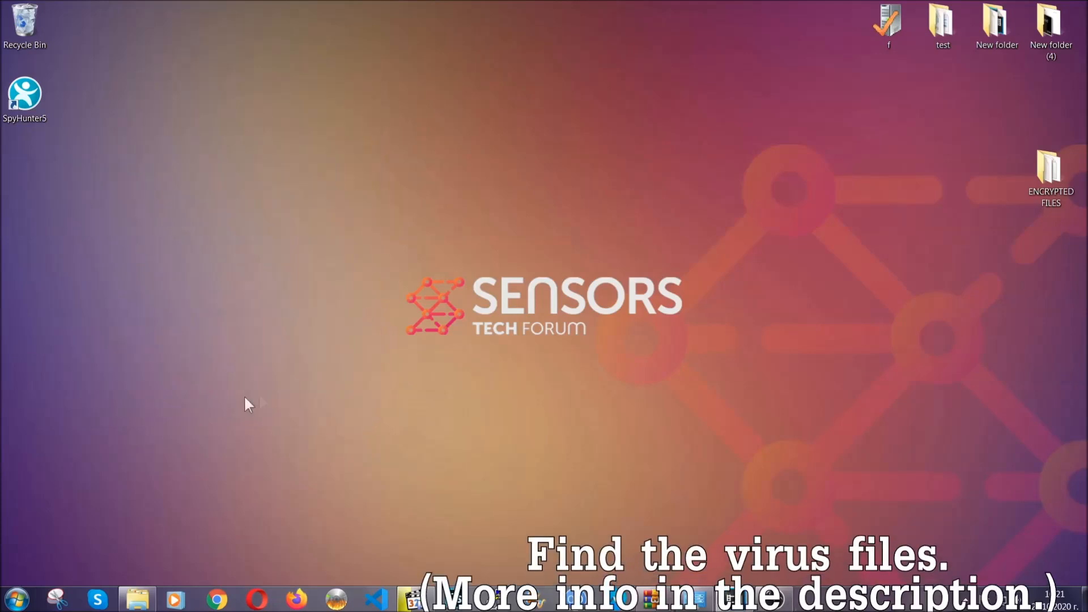
mouse_move(526, 313)
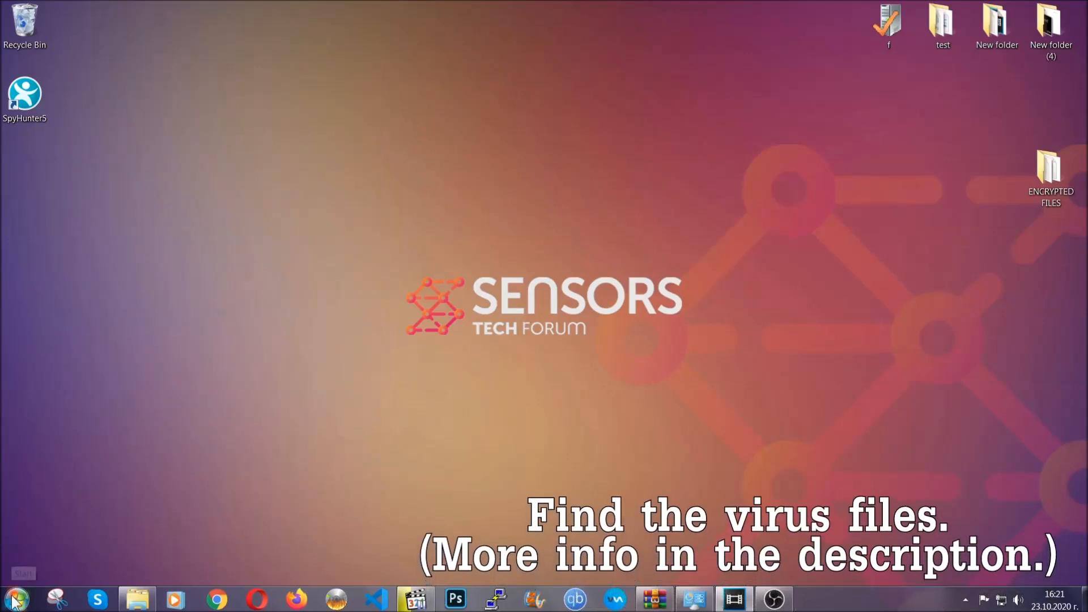
Search Computer for 'file:exe Exampl' and select the EXAMPLE VIRUS NAME result
click(15, 598)
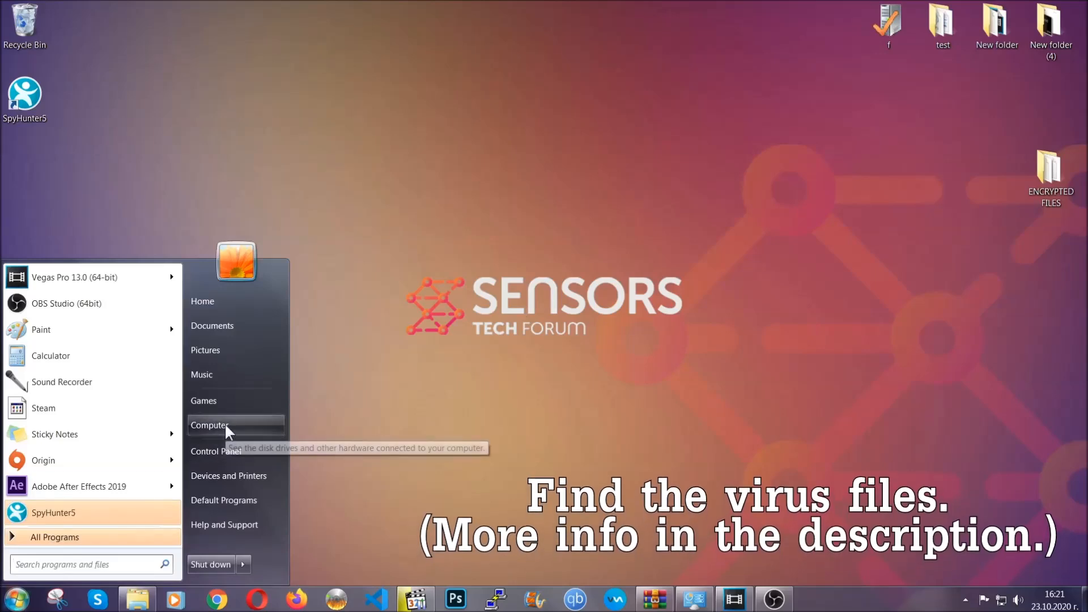
click(210, 425)
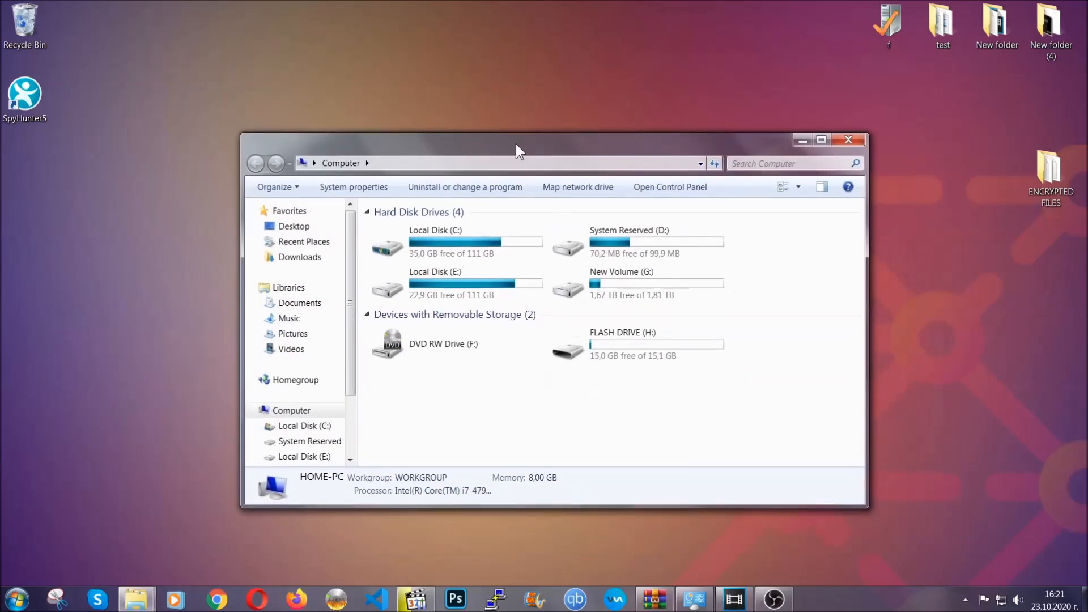
click(791, 163)
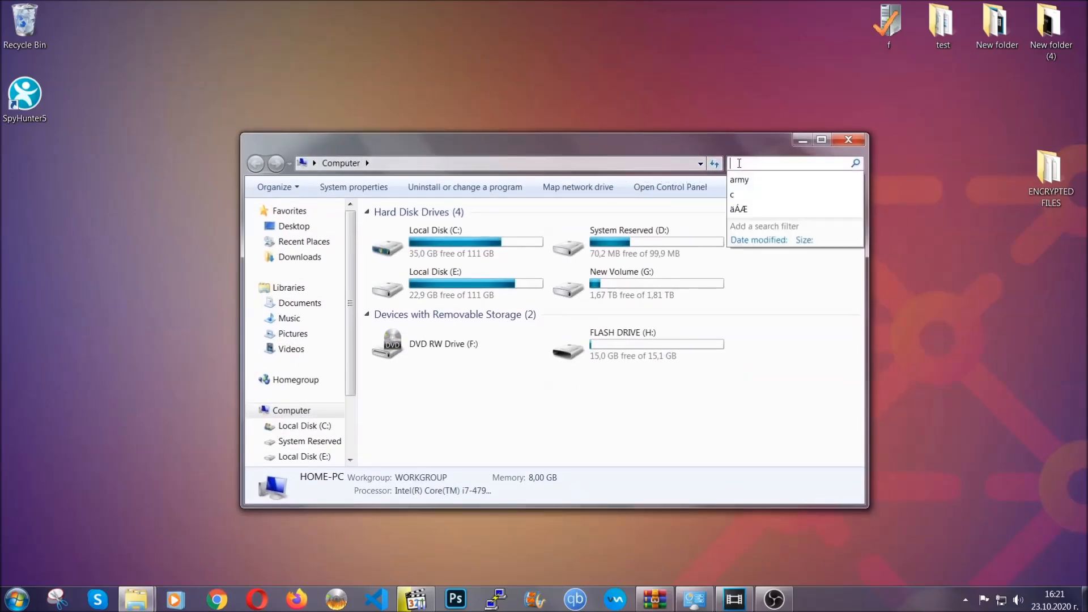
text(fileextension)
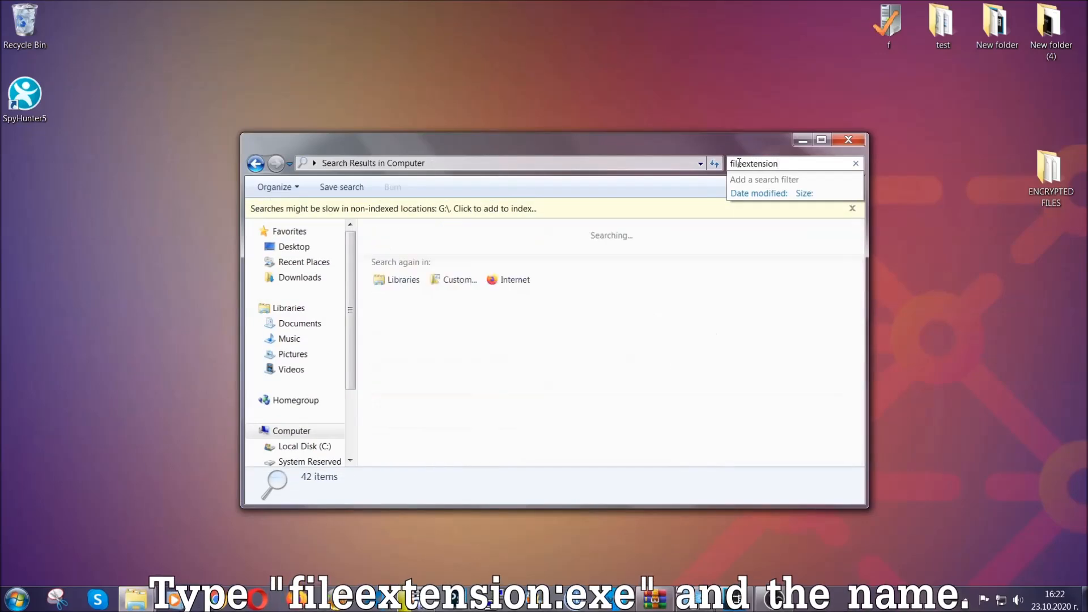
text(:exe E)
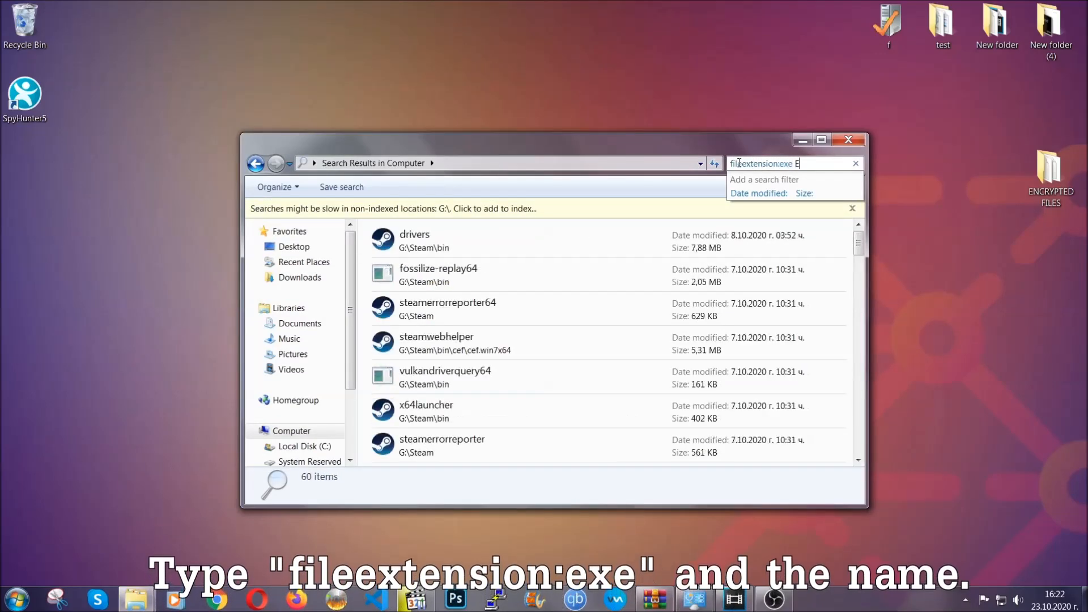
text(xample Virus Name)
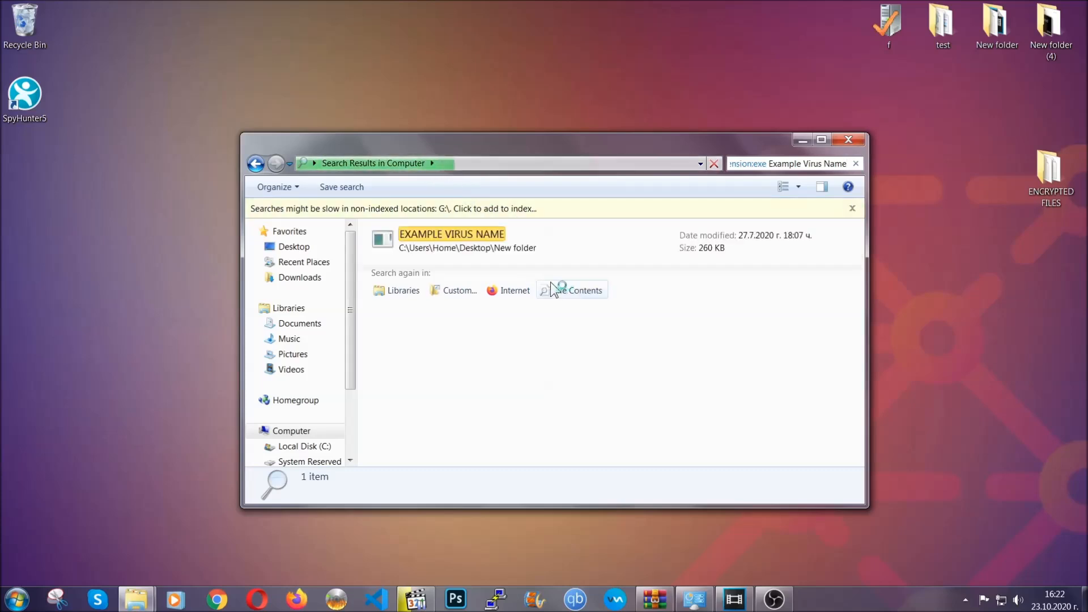
click(451, 239)
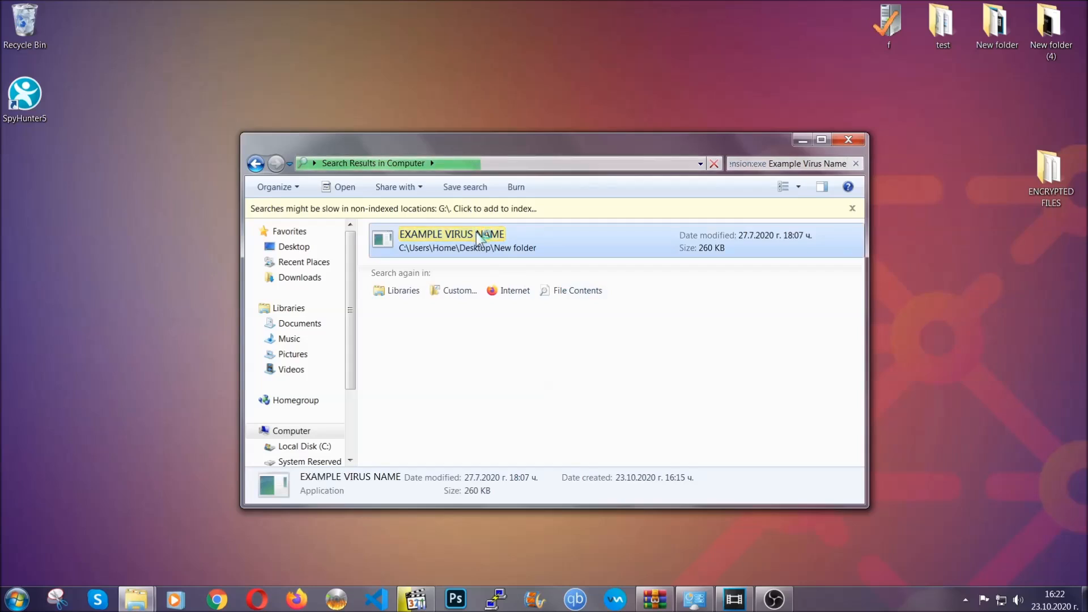
Delete the EXAMPLE VIRUS NAME executable, confirming the move to the Recycle Bin
right_click(451, 239)
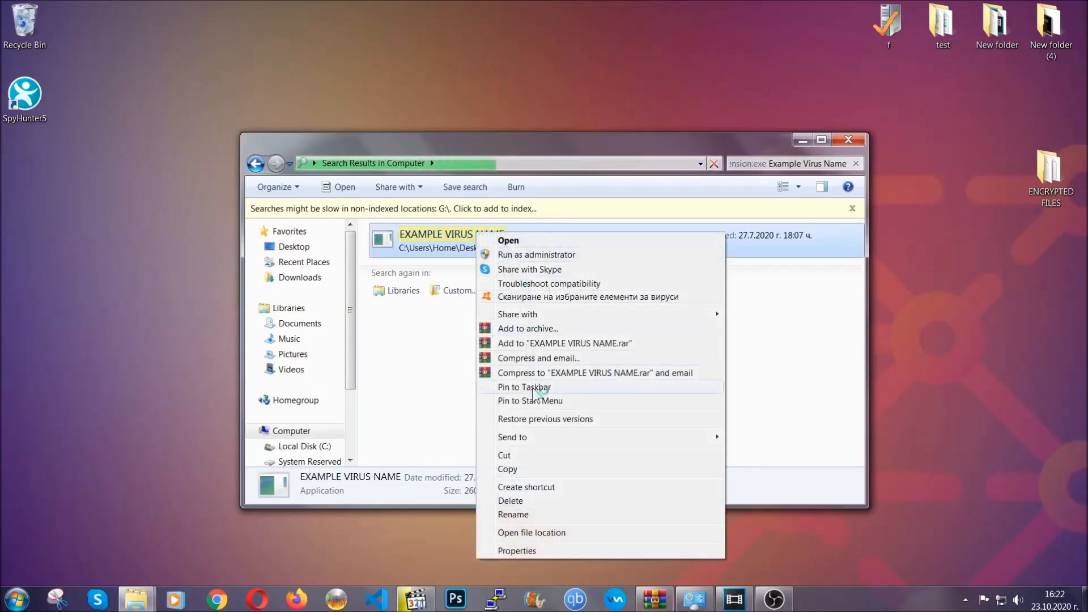
click(511, 501)
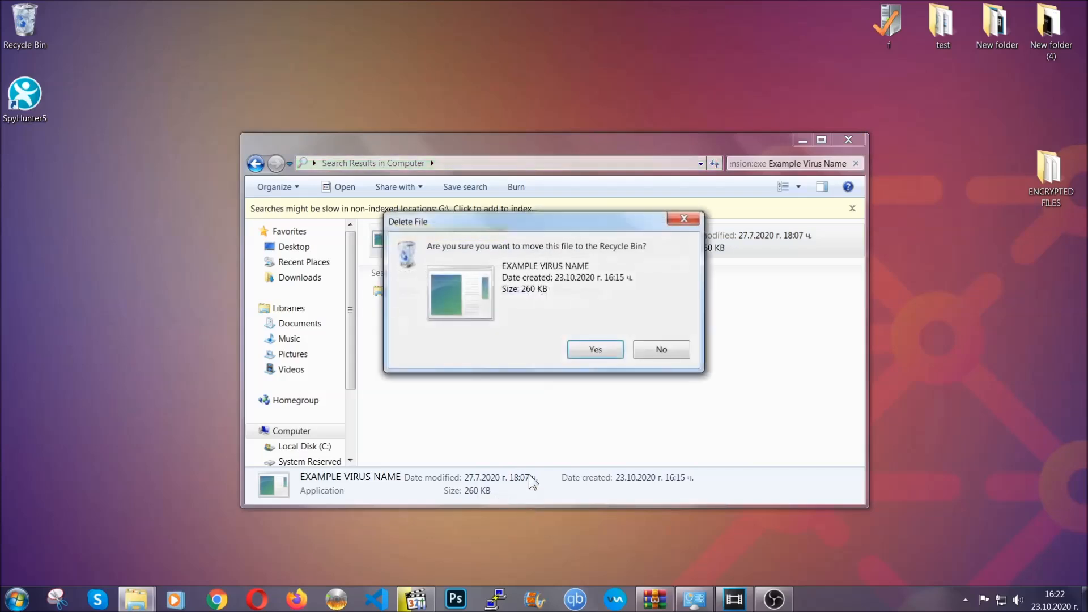
click(594, 349)
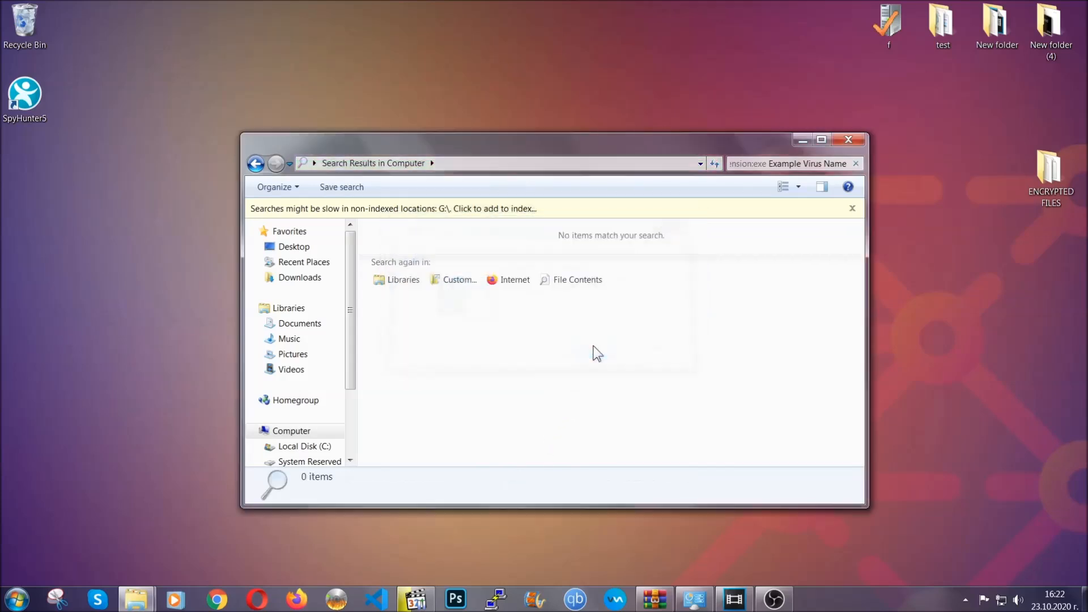
mouse_move(810, 183)
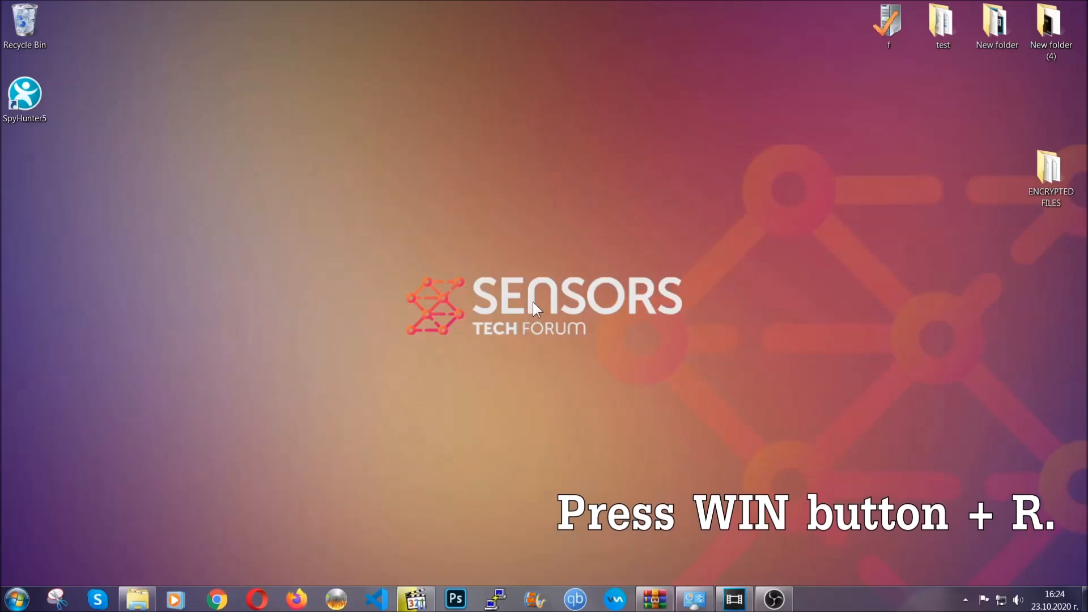
Run REGEDIT from the Win+R Run dialog
key(win+r)
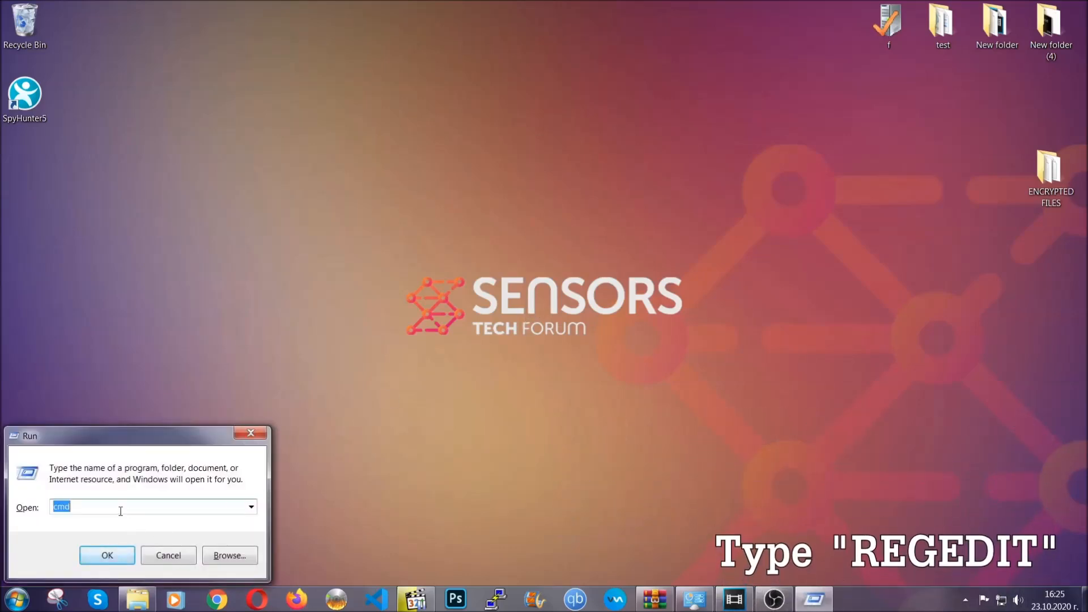
text(REG)
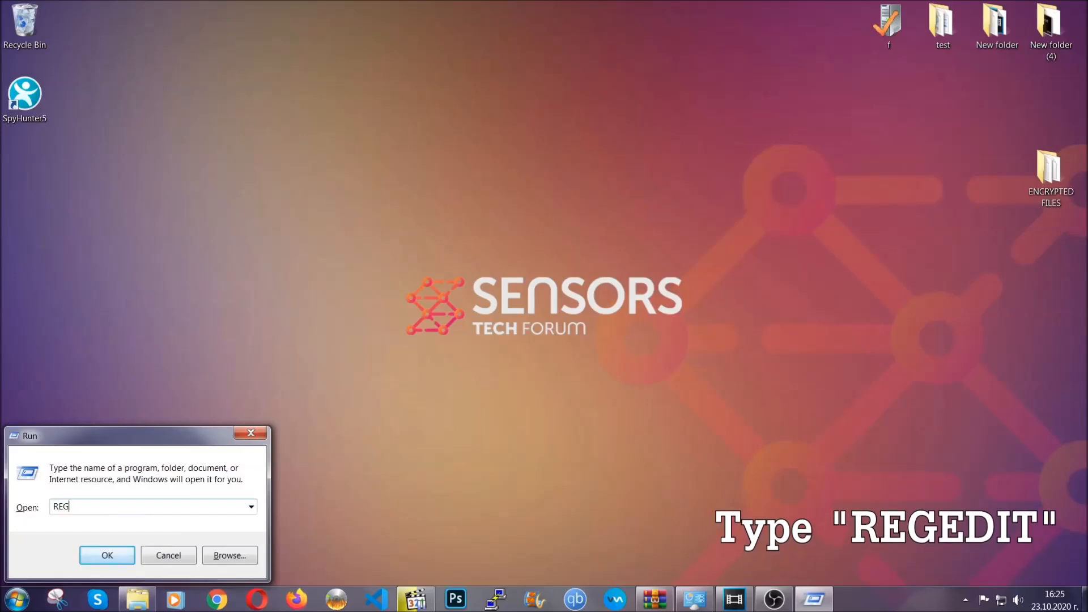
text(EDIT)
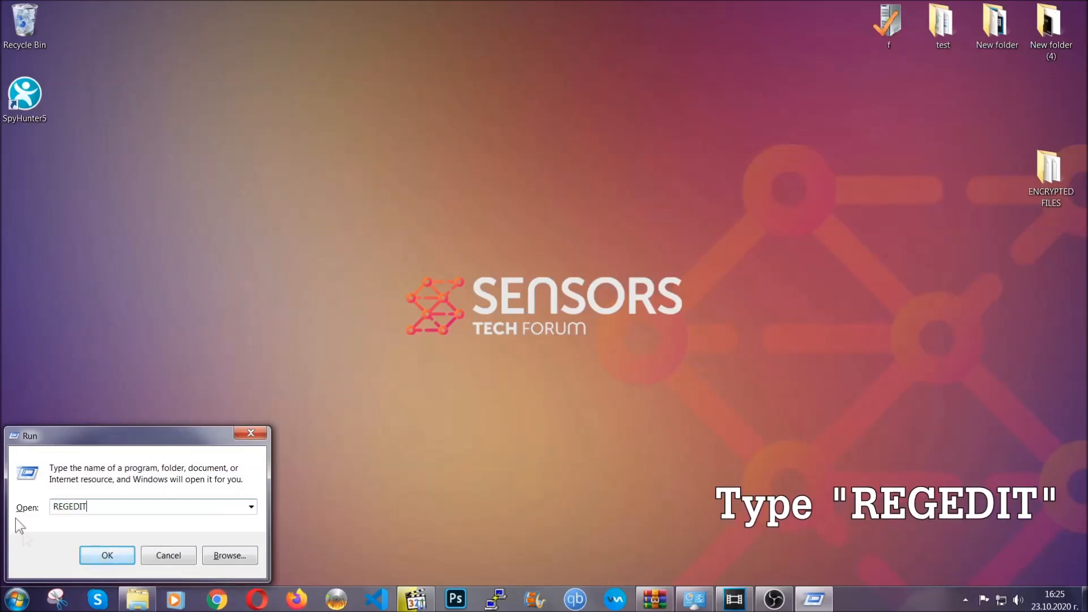
click(108, 555)
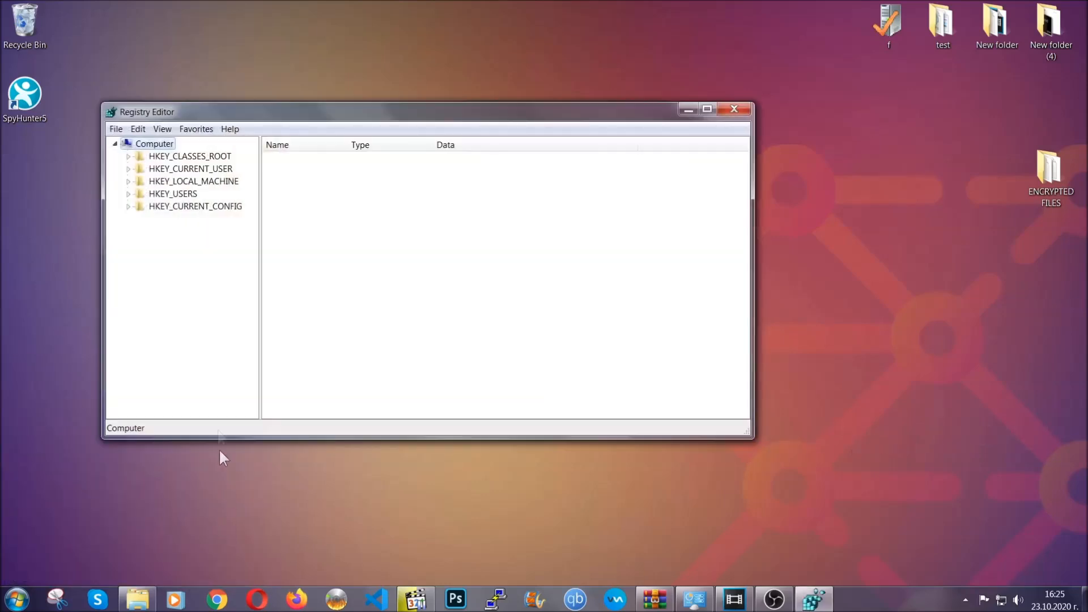
Export the registry with range All as BACKUP on the Desktop
click(115, 129)
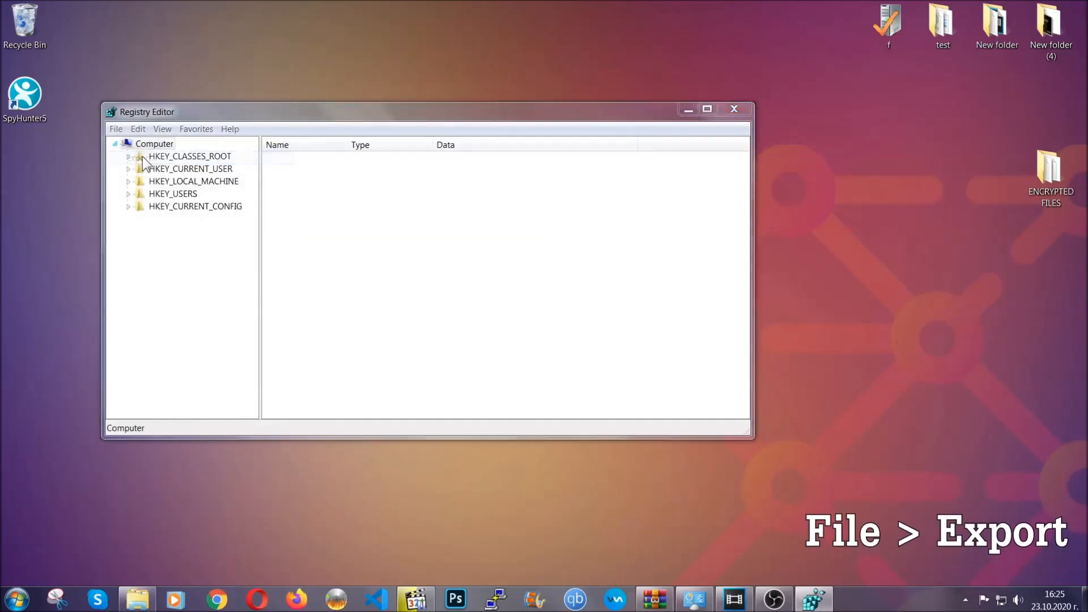
click(115, 130)
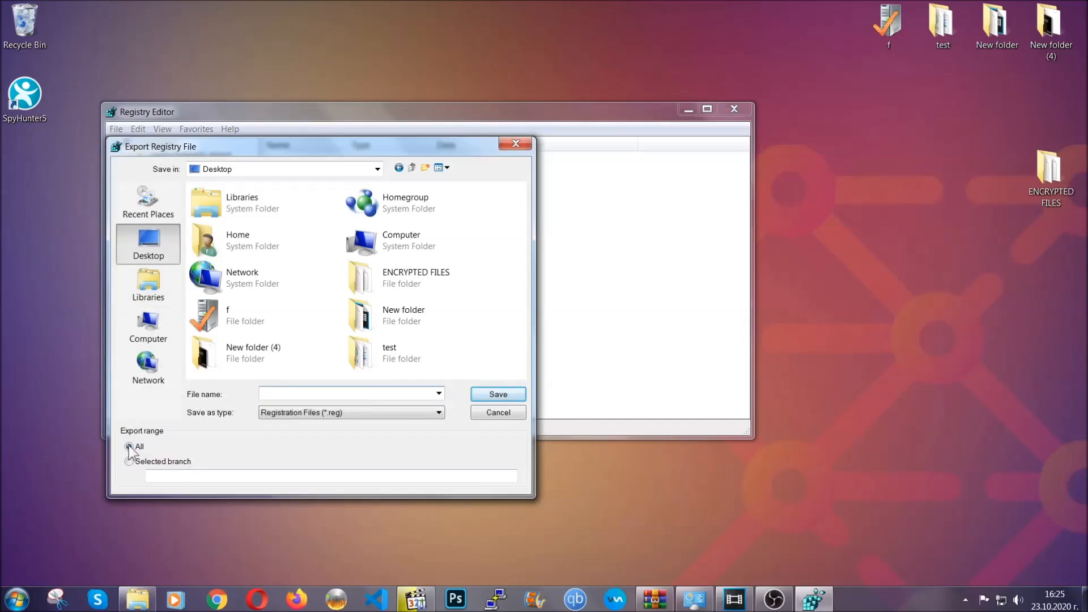
click(129, 446)
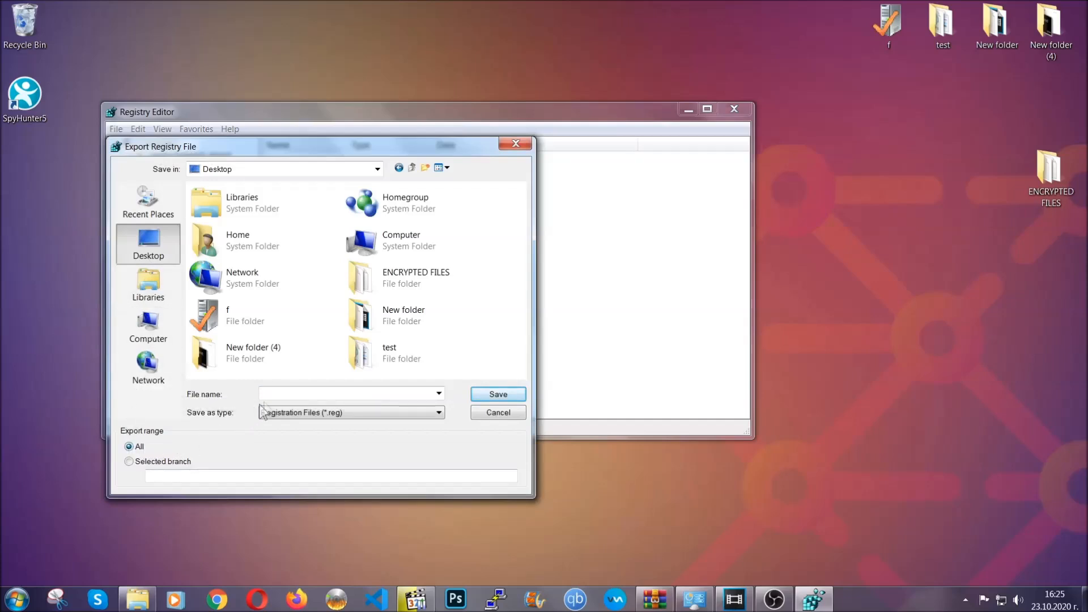
text(BA)
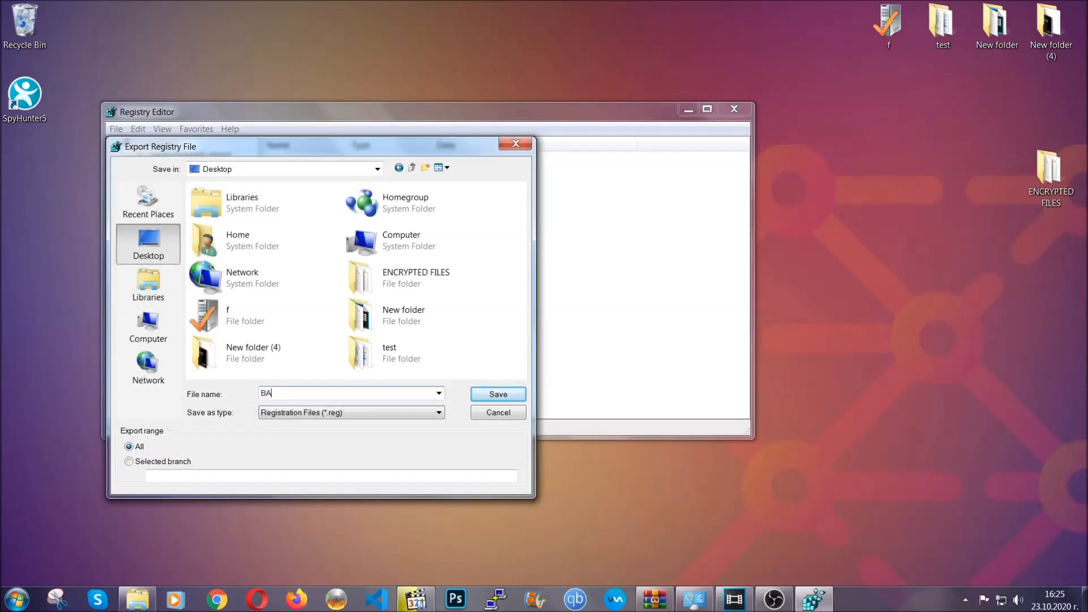
text(CKUP)
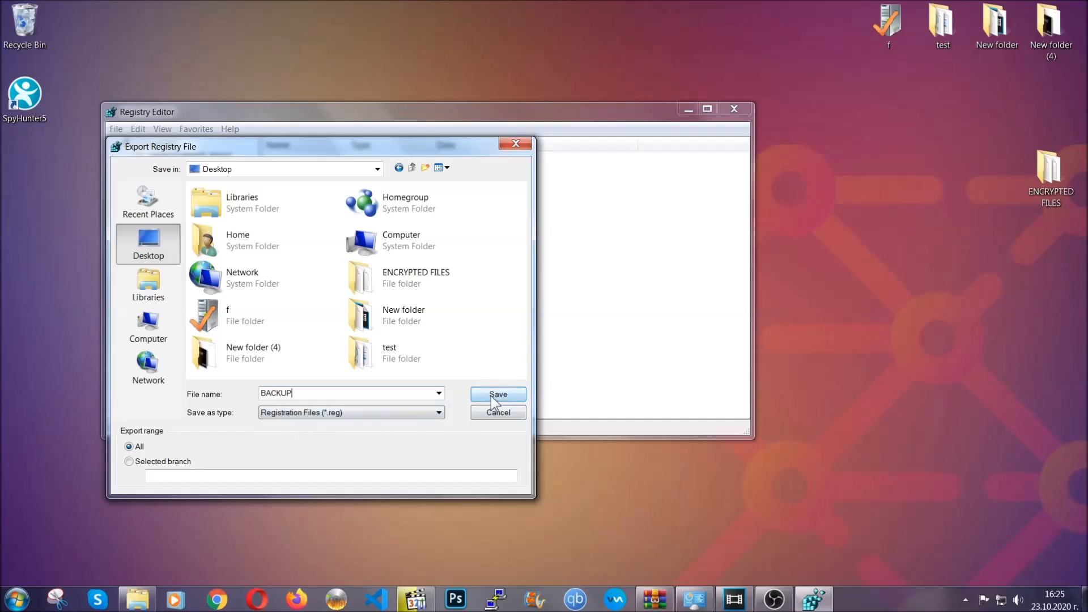
click(498, 393)
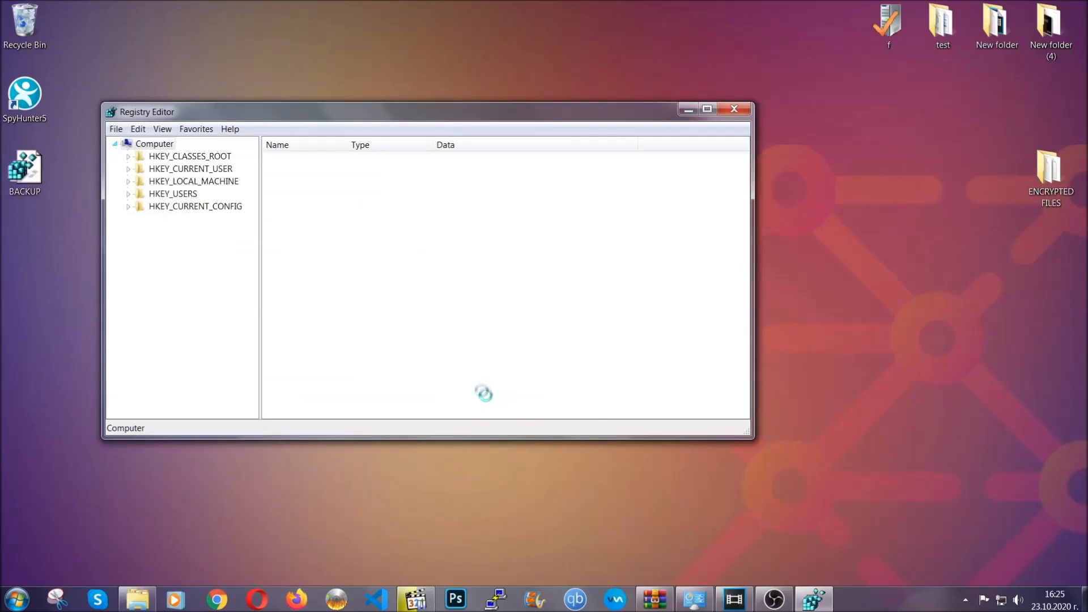
mouse_move(367, 118)
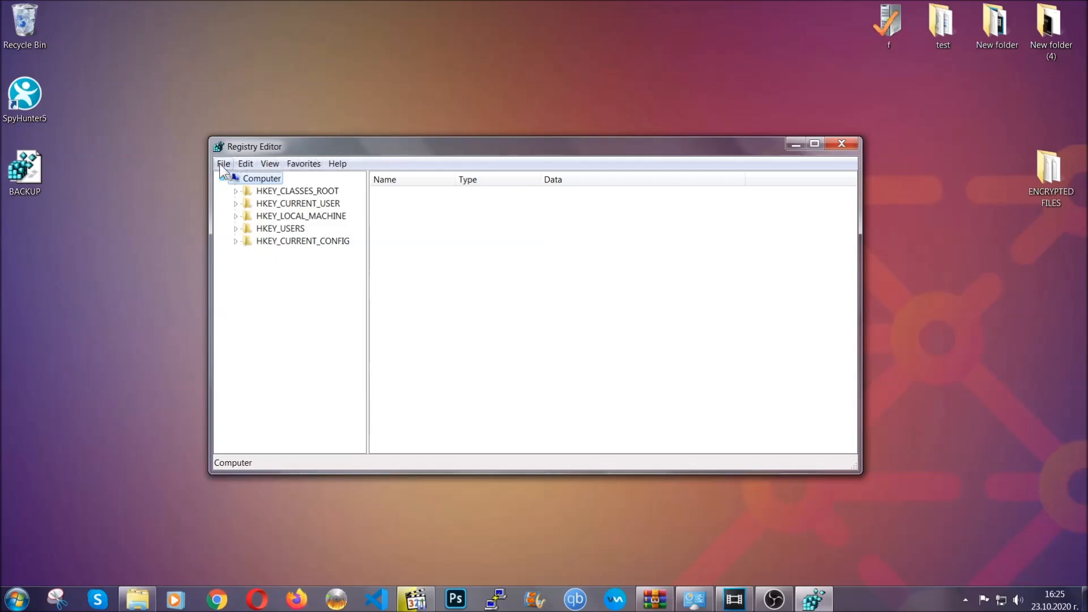
Open and dismiss the File menu, then bring up the registry Find dialog
click(223, 163)
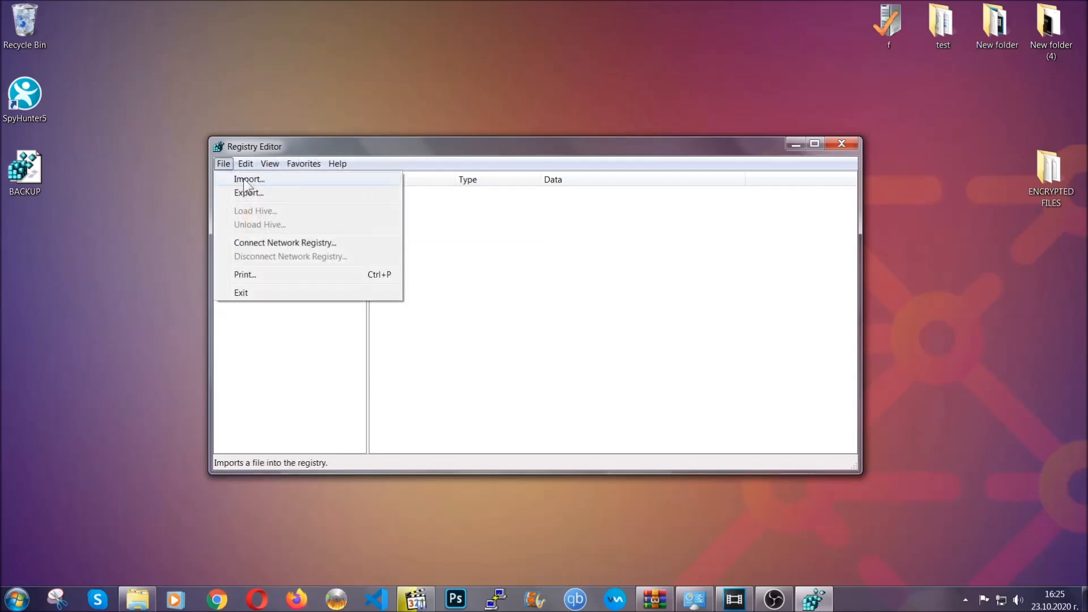
click(222, 163)
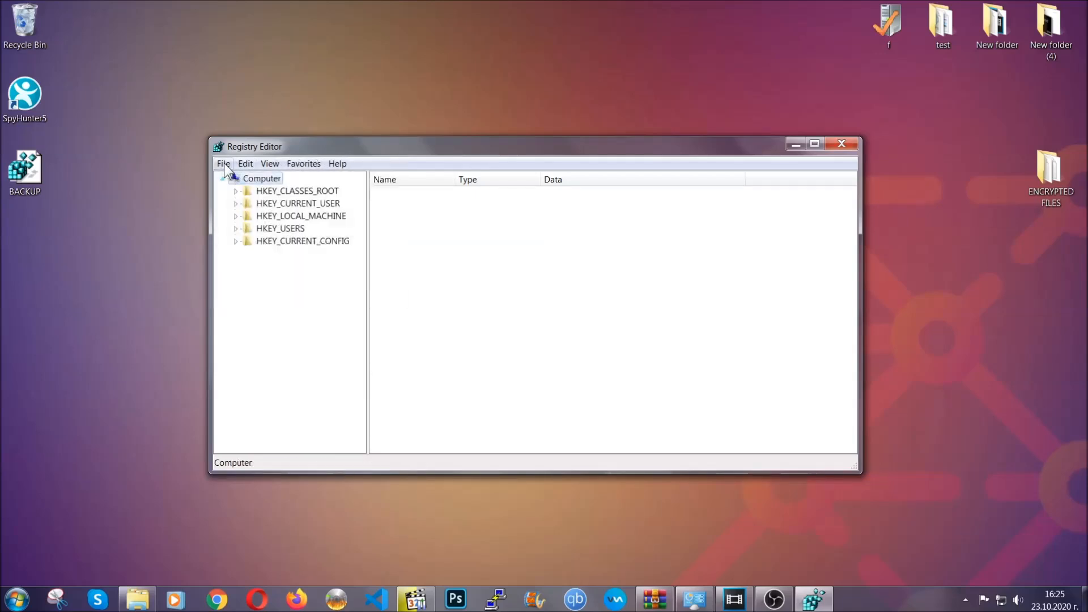
key(ctrl+s)
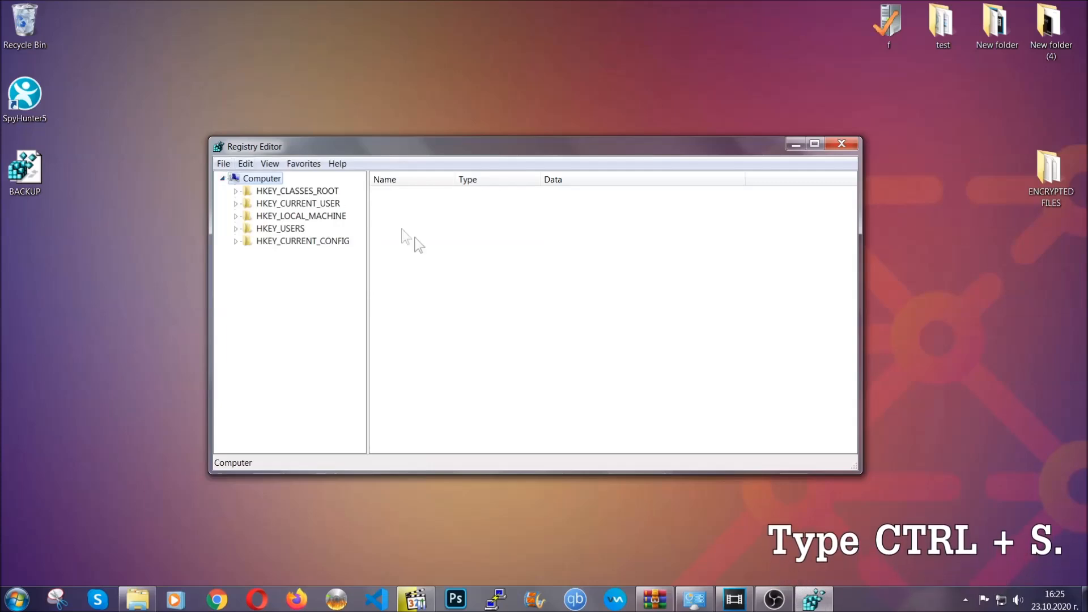
mouse_move(524, 300)
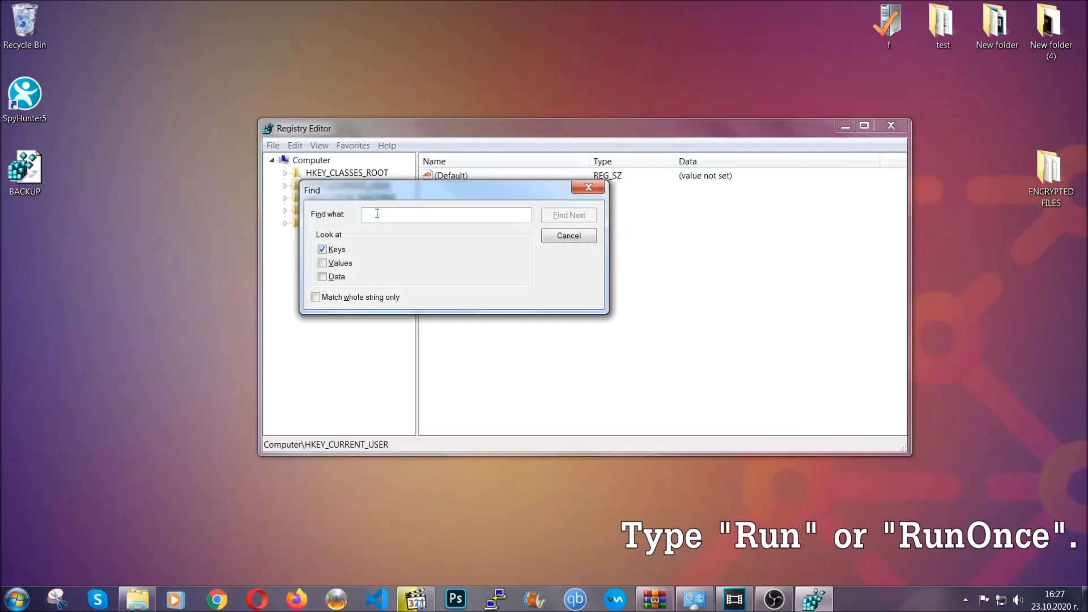
Search the registry for 'RunOnce' and select the neighbouring Run key showing THE VIRUS
text(RunO)
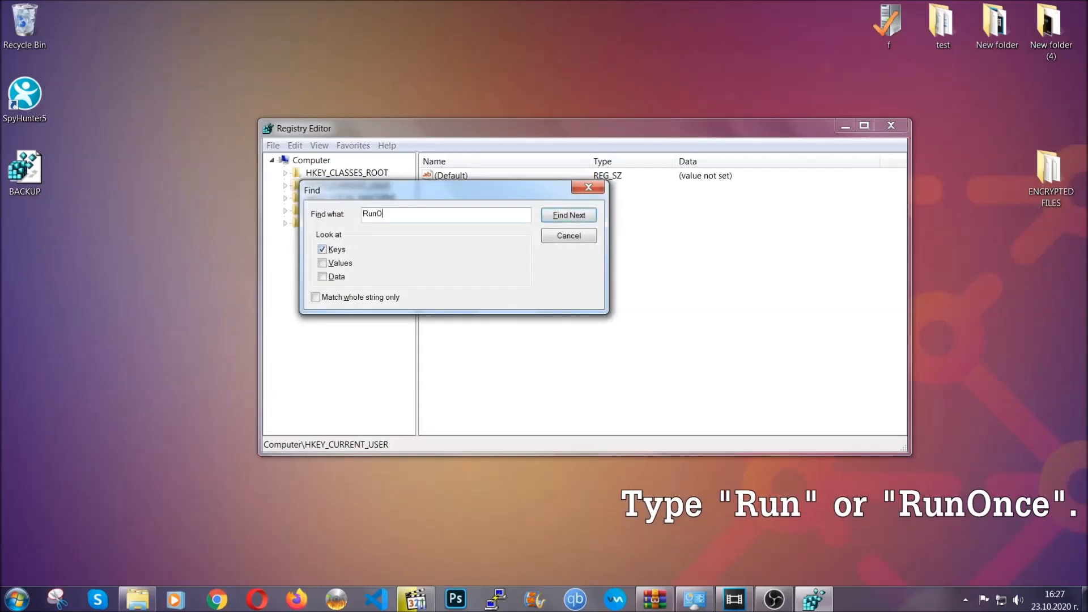
text(nce)
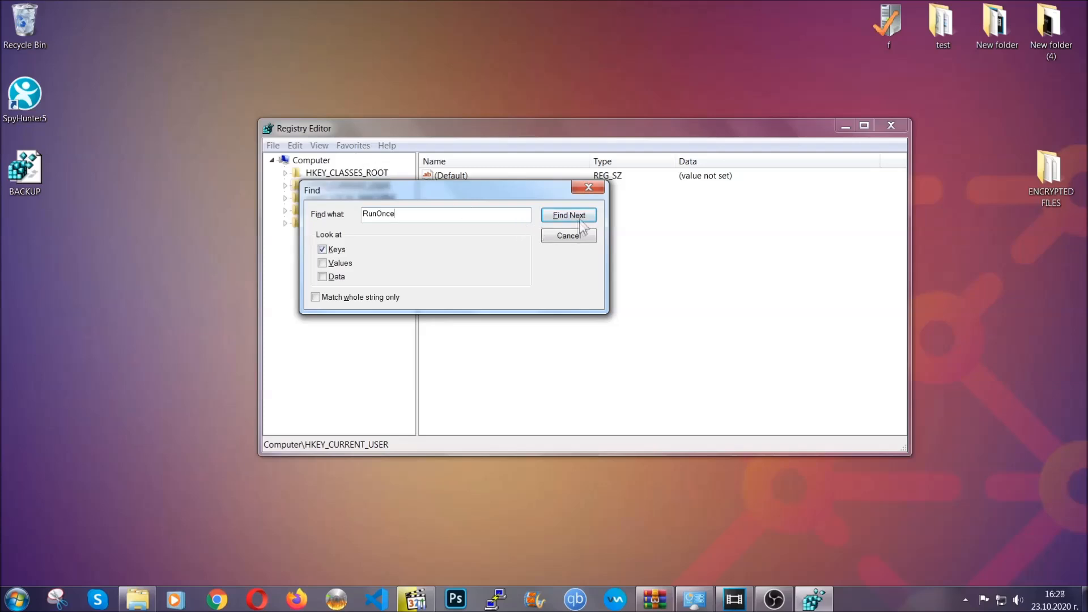
click(567, 214)
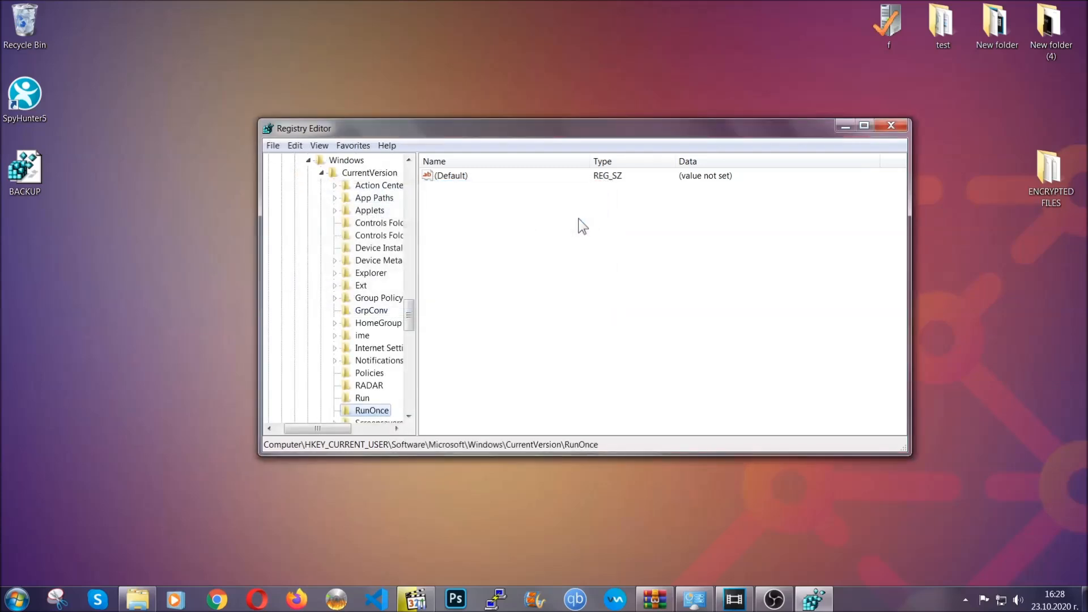
scroll(down, 3)
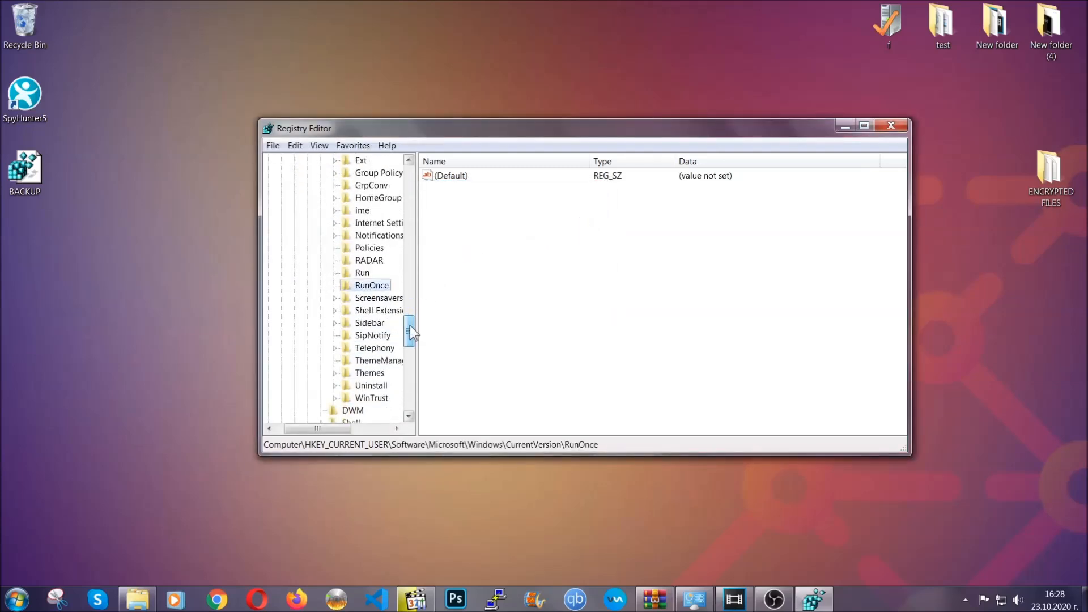
click(362, 273)
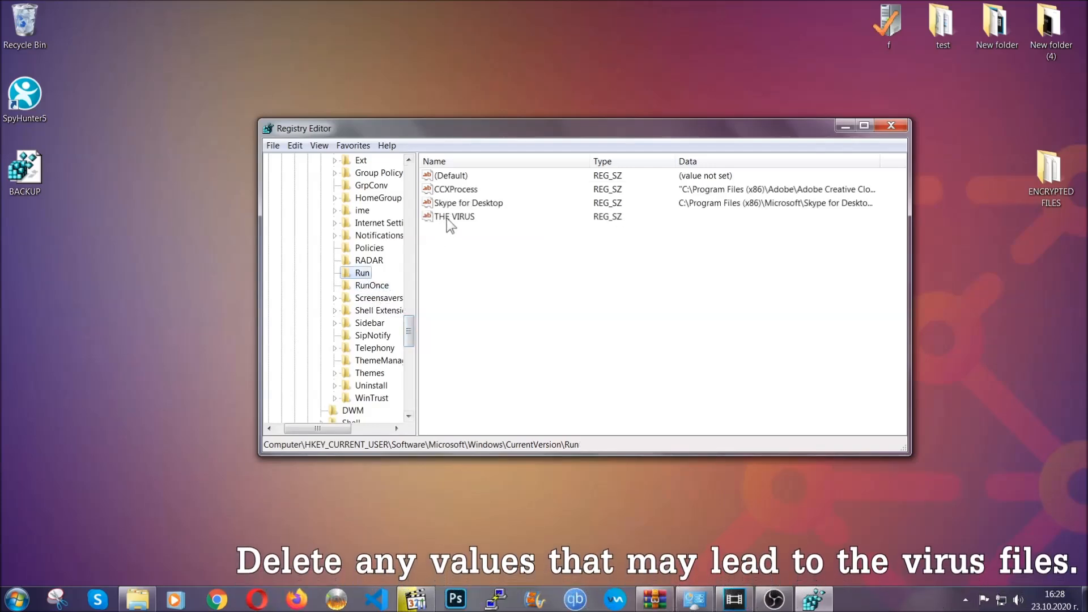
Delete the THE VIRUS value from the Run key and confirm the deletion
right_click(453, 216)
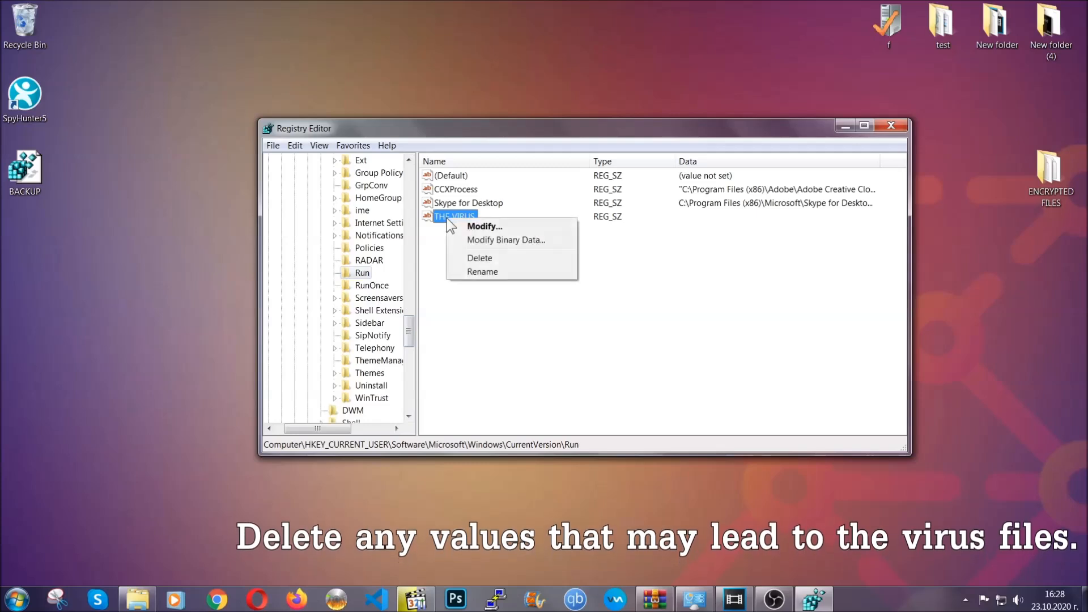
click(479, 257)
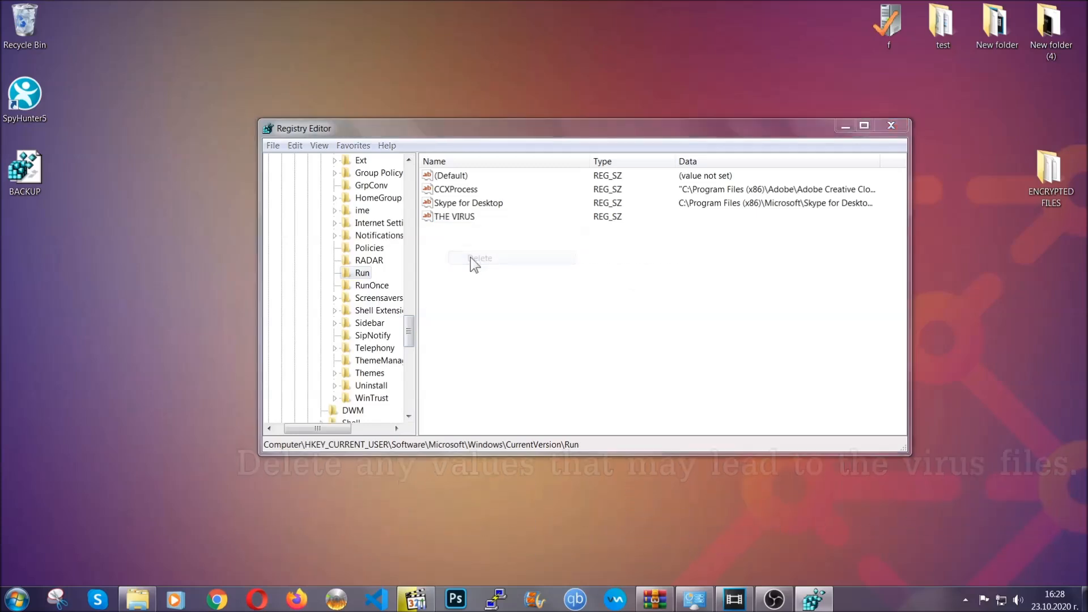
click(481, 257)
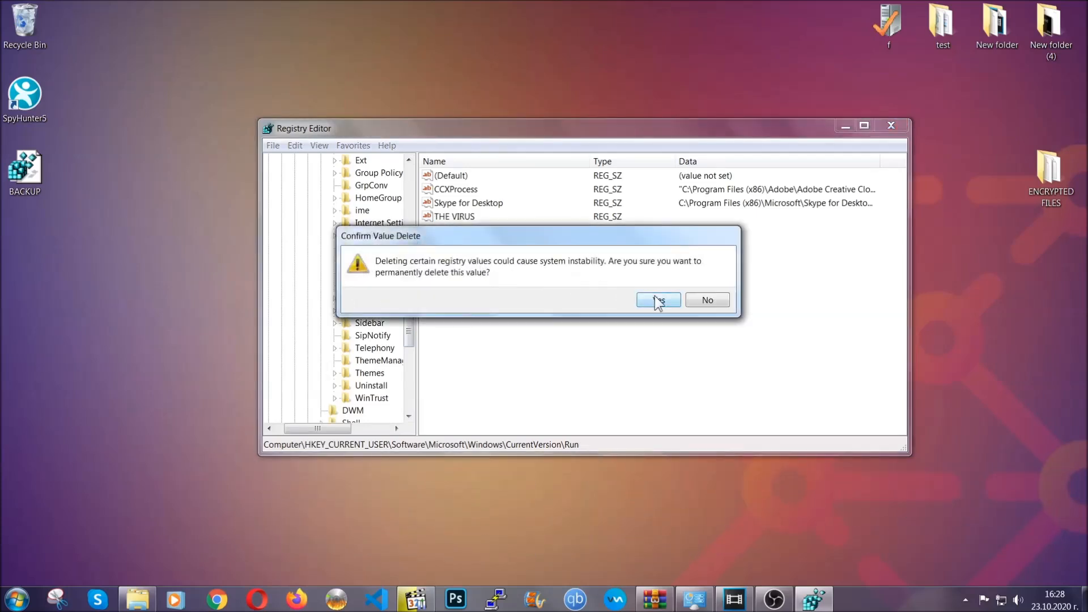